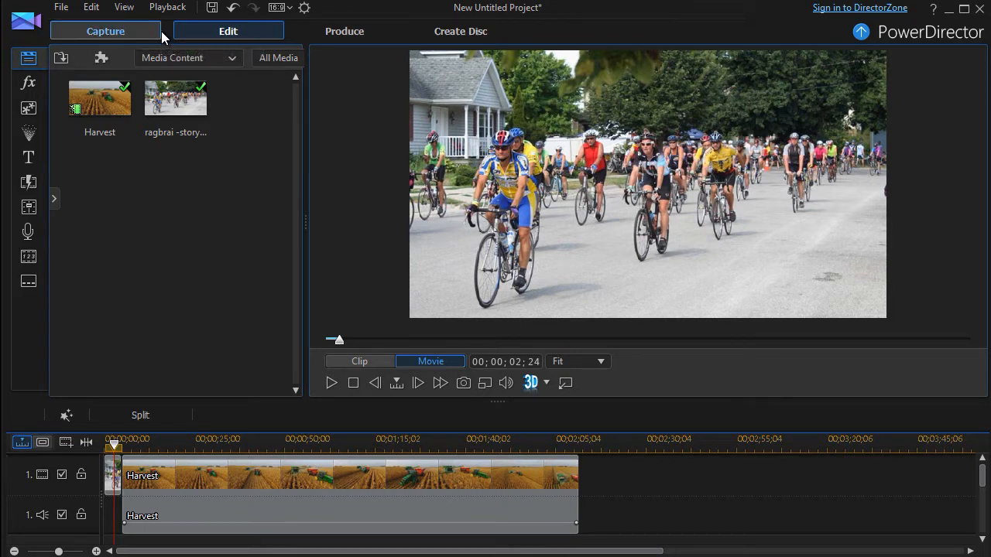
mouse_move(152, 38)
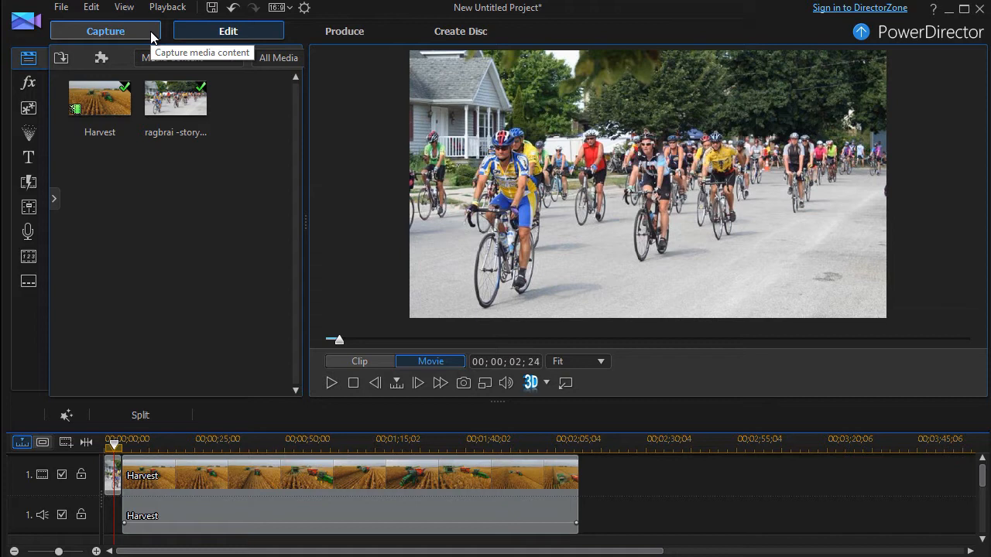
Switch to the Capture workspace showing the live webcam preview of the window view
click(105, 31)
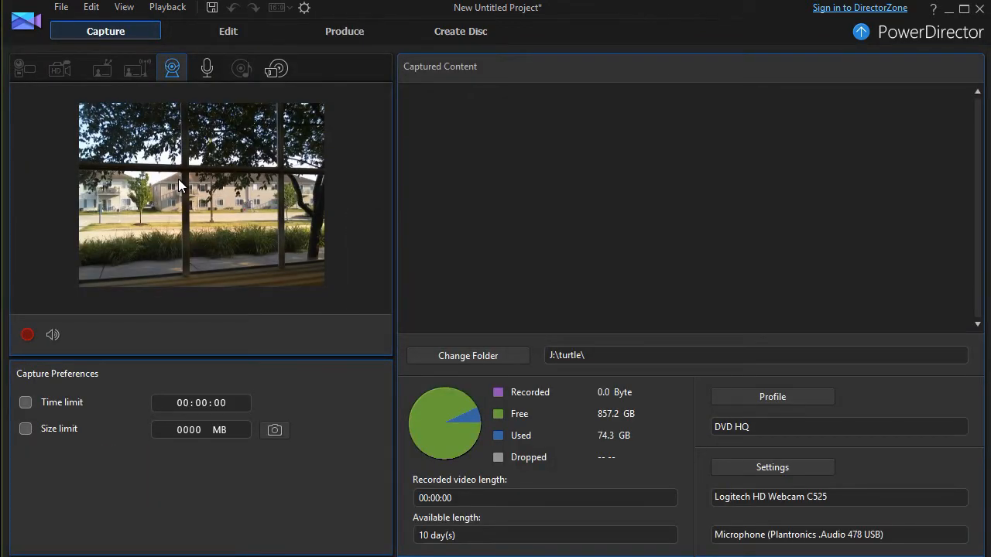
mouse_move(379, 162)
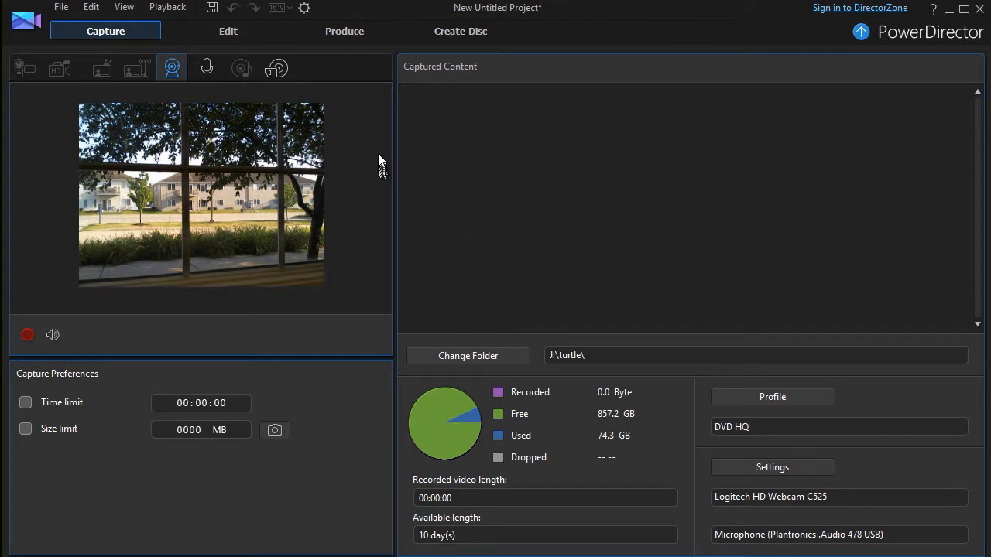
mouse_move(379, 158)
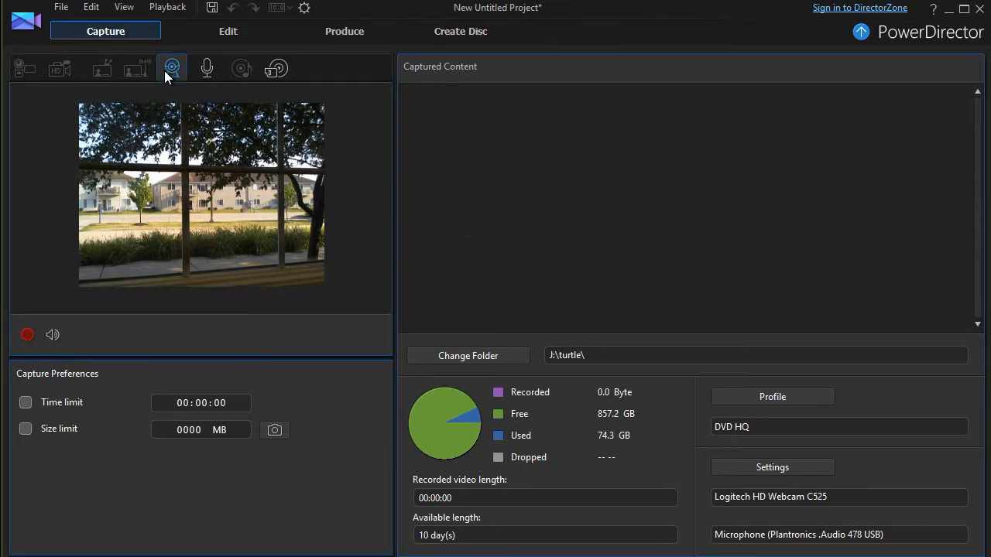
mouse_move(170, 68)
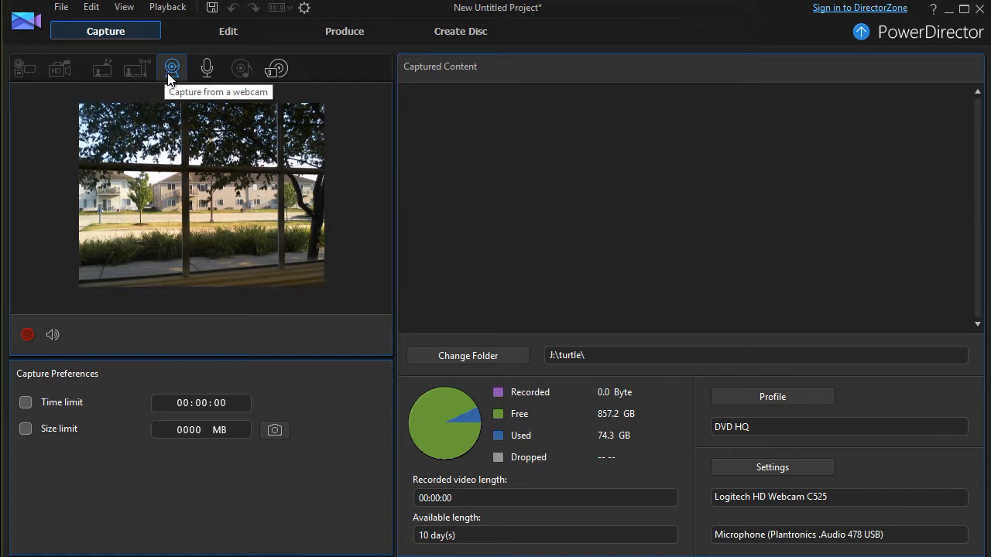
mouse_move(337, 202)
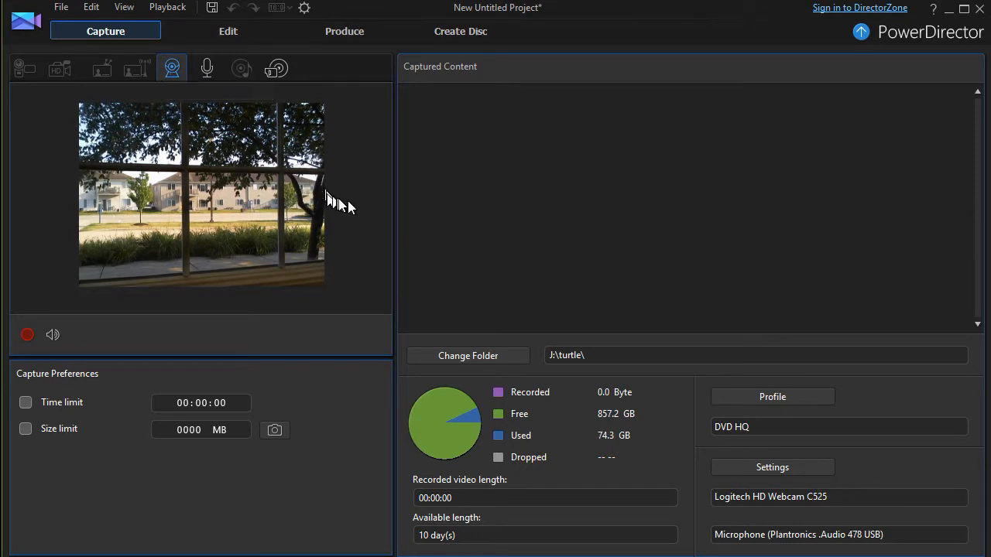
mouse_move(368, 211)
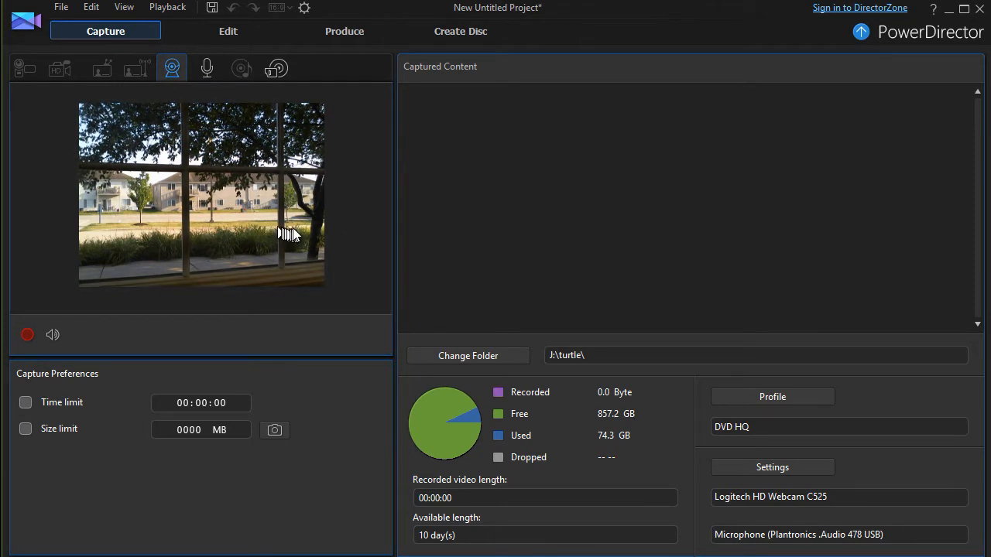
mouse_move(257, 223)
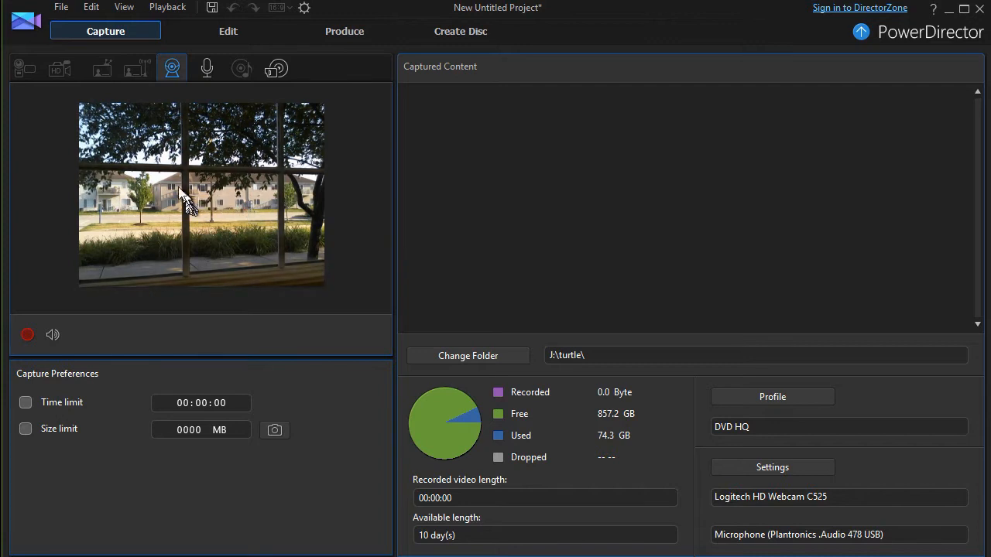
mouse_move(379, 251)
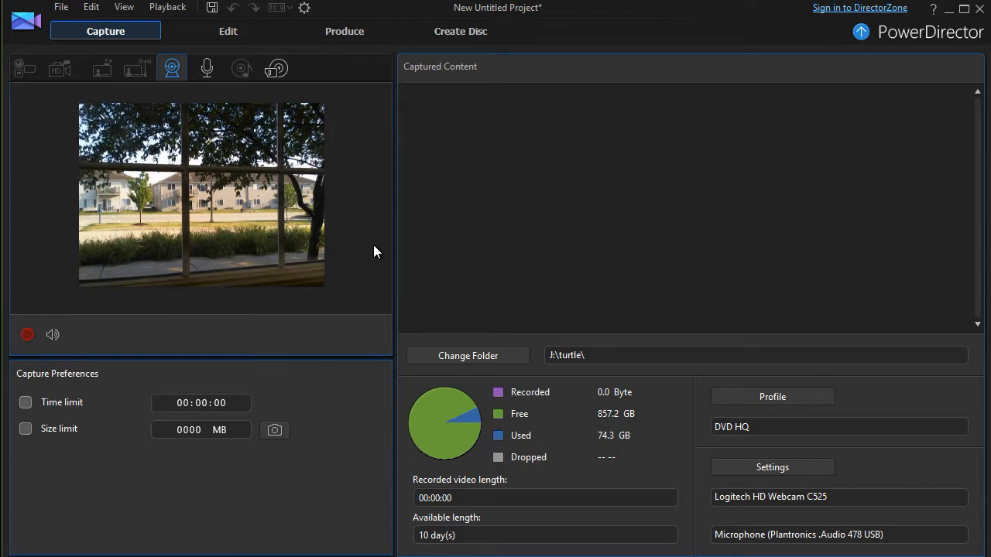
mouse_move(441, 245)
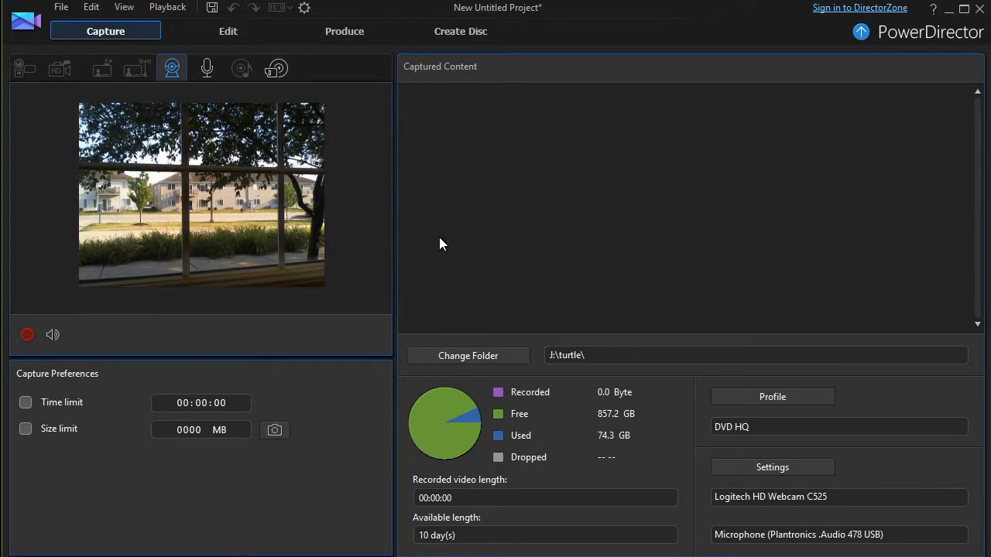
mouse_move(560, 358)
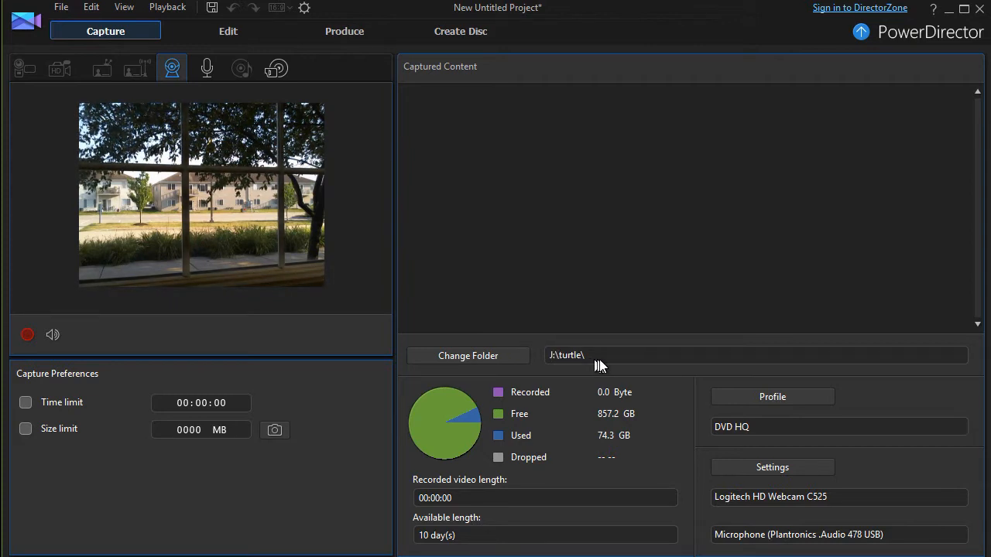
mouse_move(604, 365)
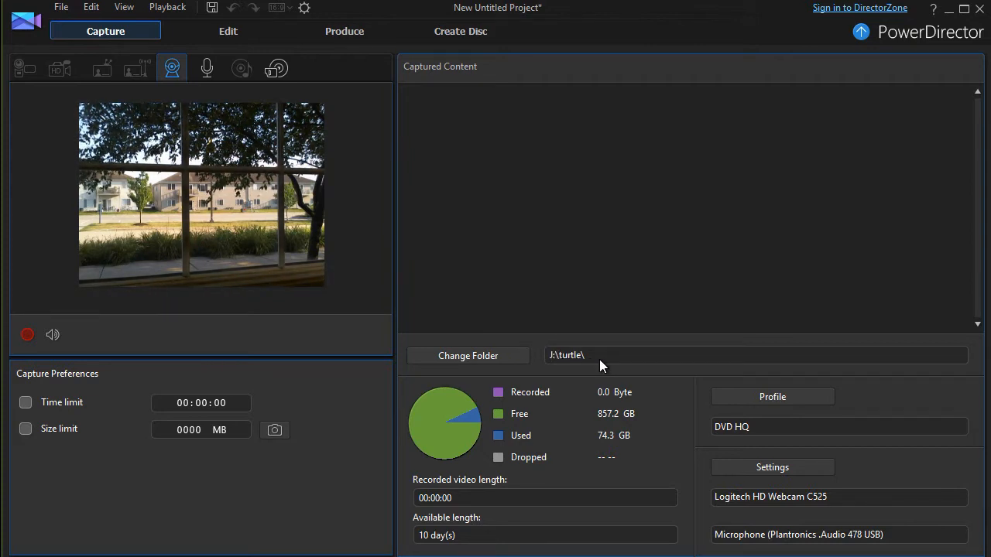
mouse_move(467, 354)
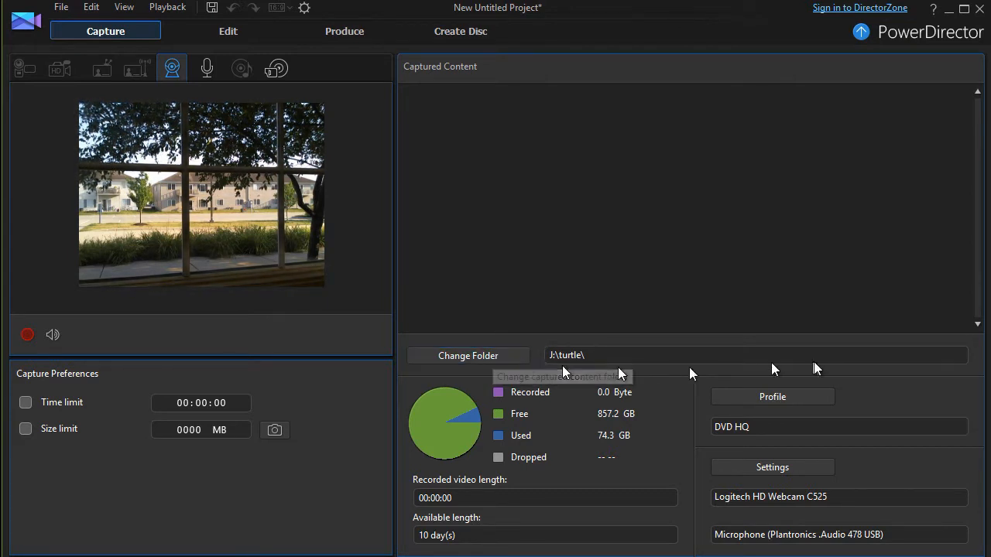
mouse_move(772, 396)
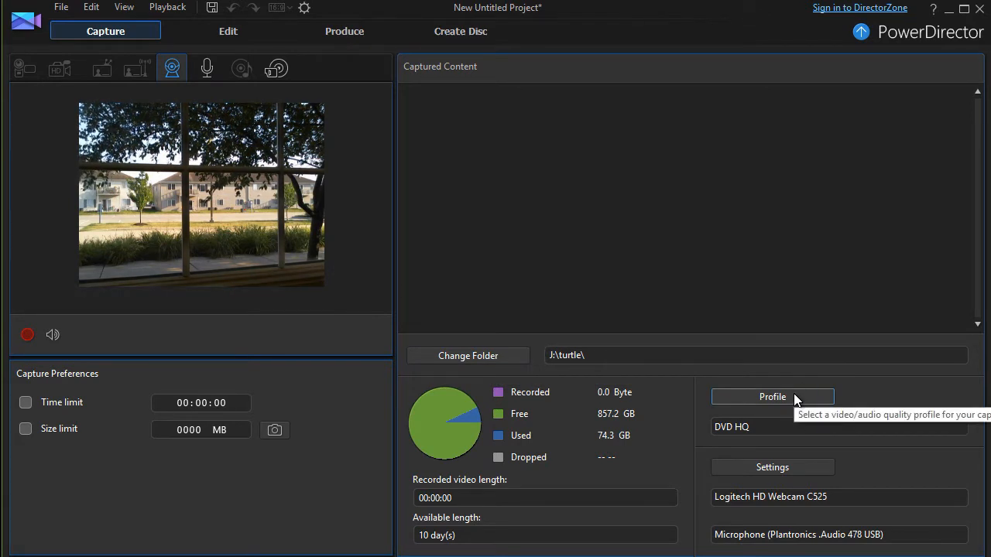
Review the quality profiles and keep MPEG-2 Video DVD HQ as the recording profile
click(771, 396)
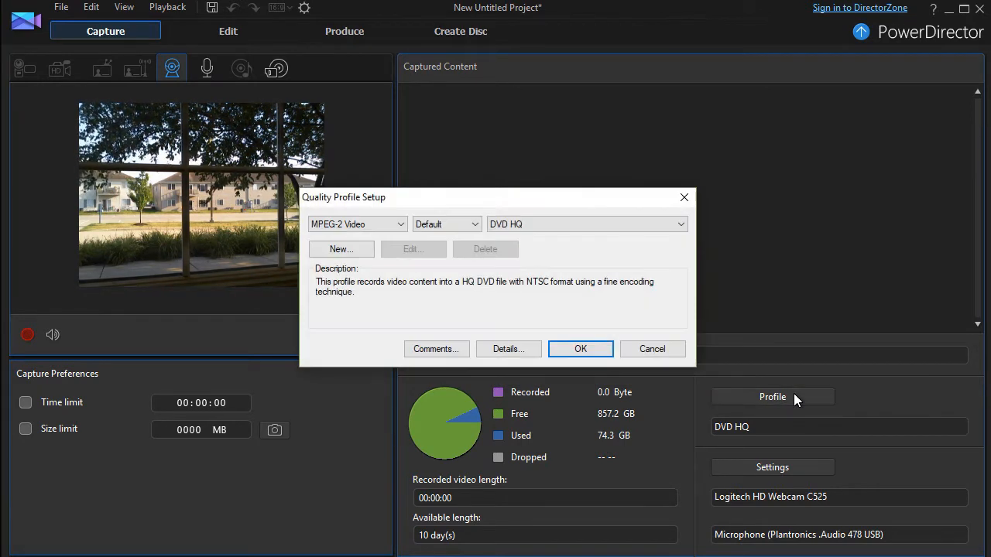
click(401, 223)
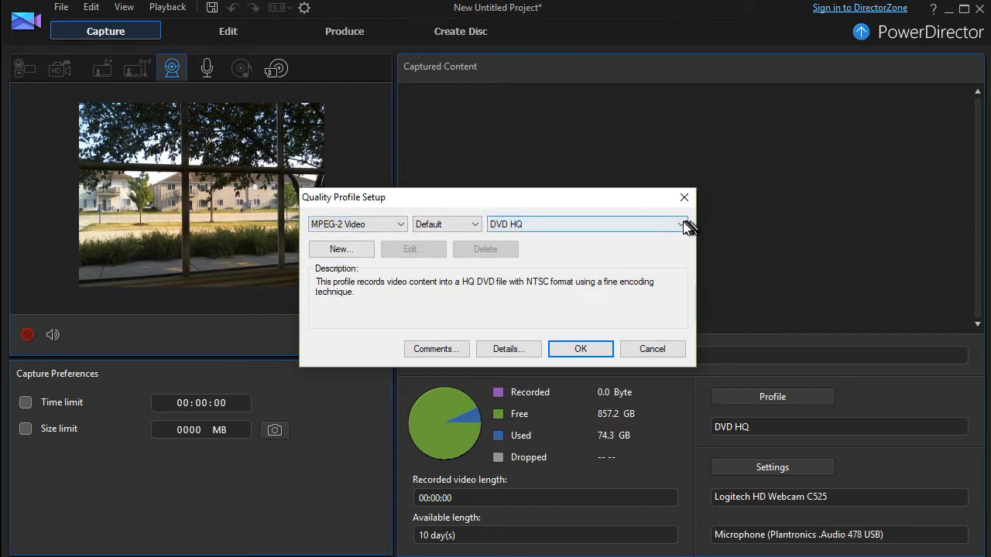
click(679, 223)
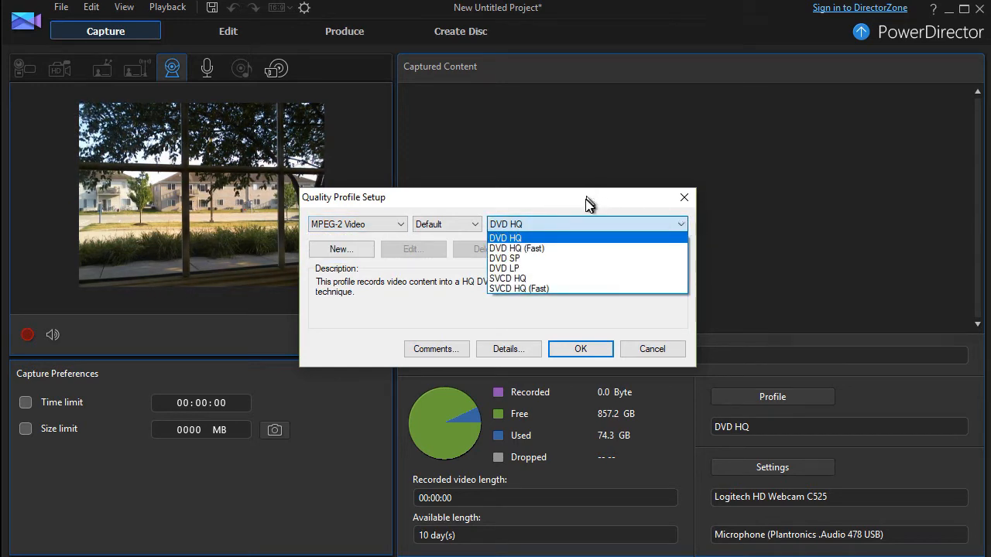
click(504, 238)
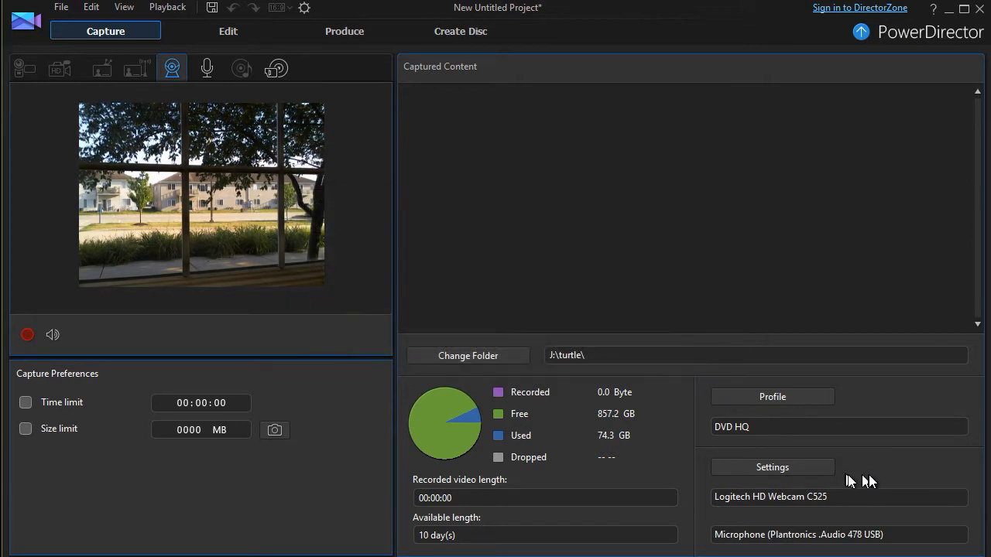
mouse_move(866, 473)
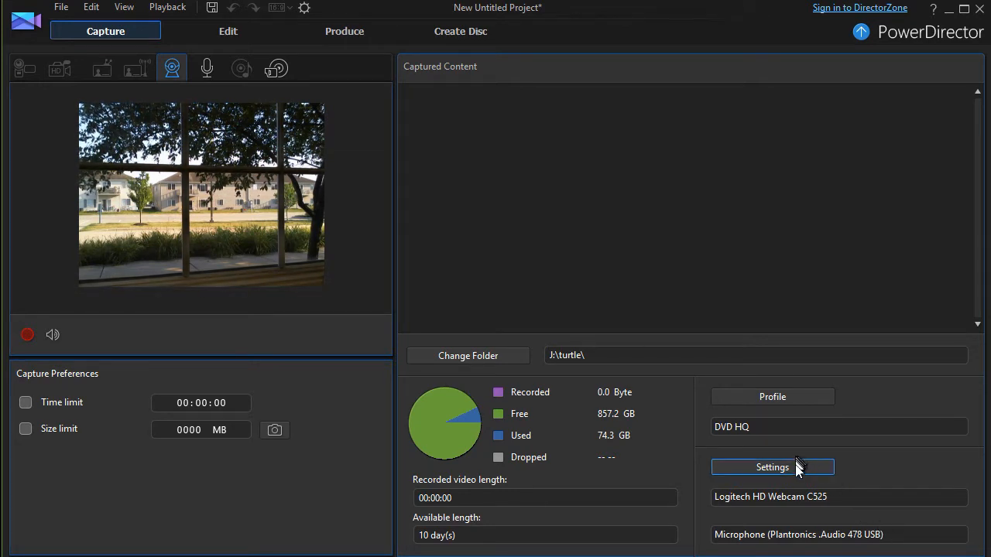
mouse_move(797, 468)
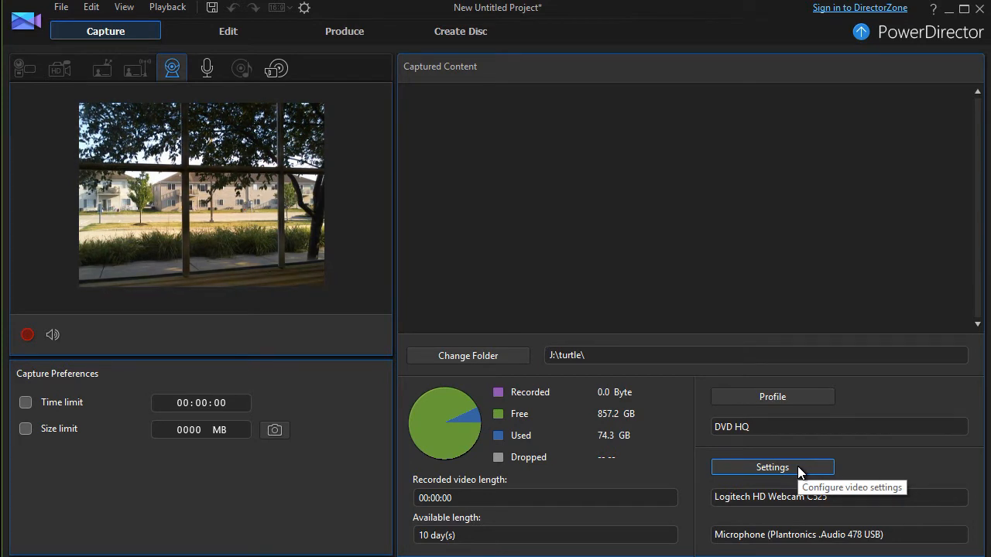
mouse_move(668, 471)
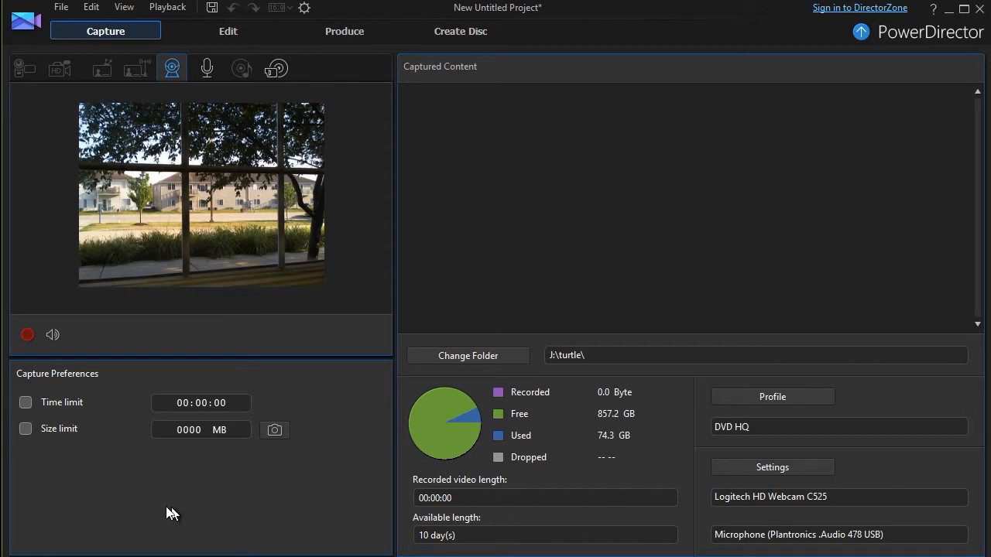
mouse_move(108, 483)
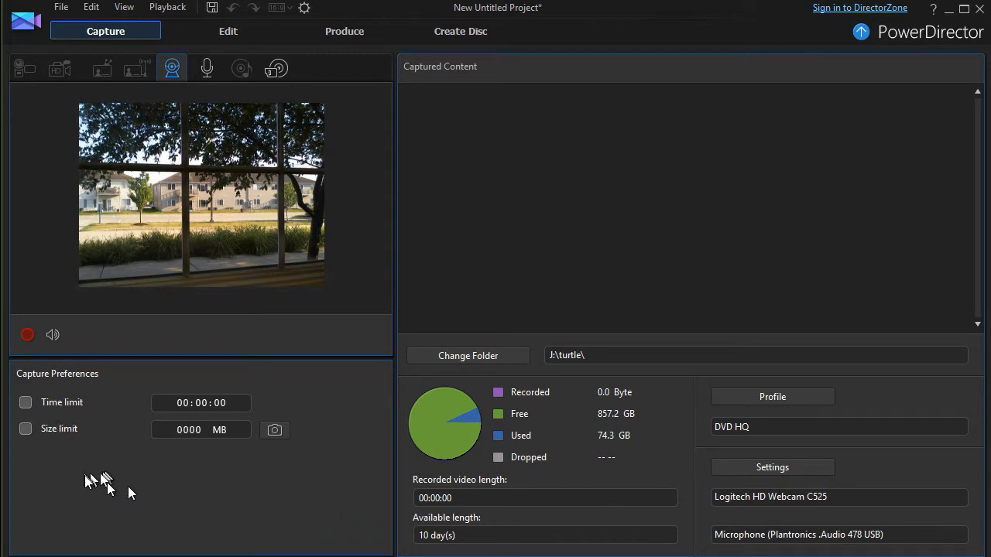
mouse_move(276, 430)
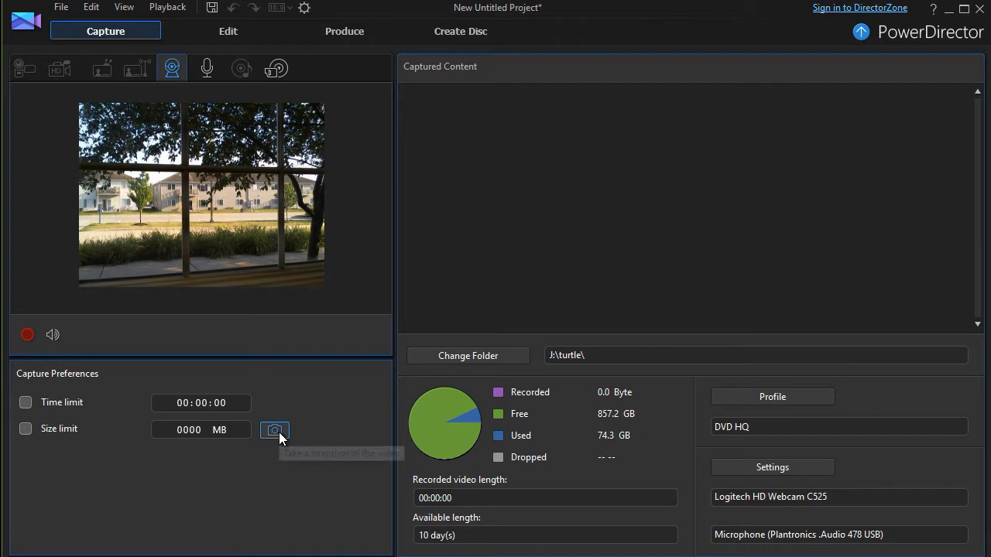
mouse_move(275, 430)
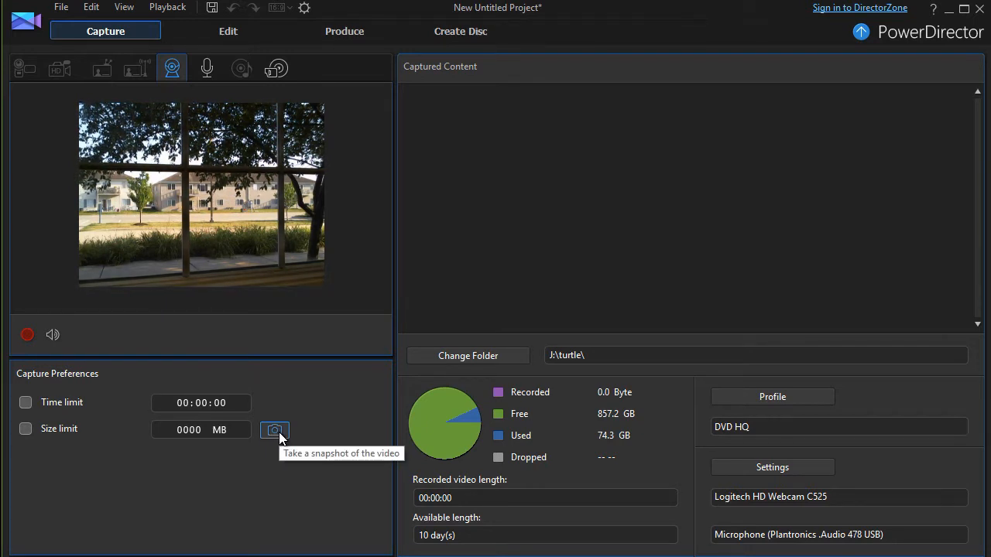
Take a webcam snapshot and save it as 'window 5.jpg' in the captured content
click(276, 430)
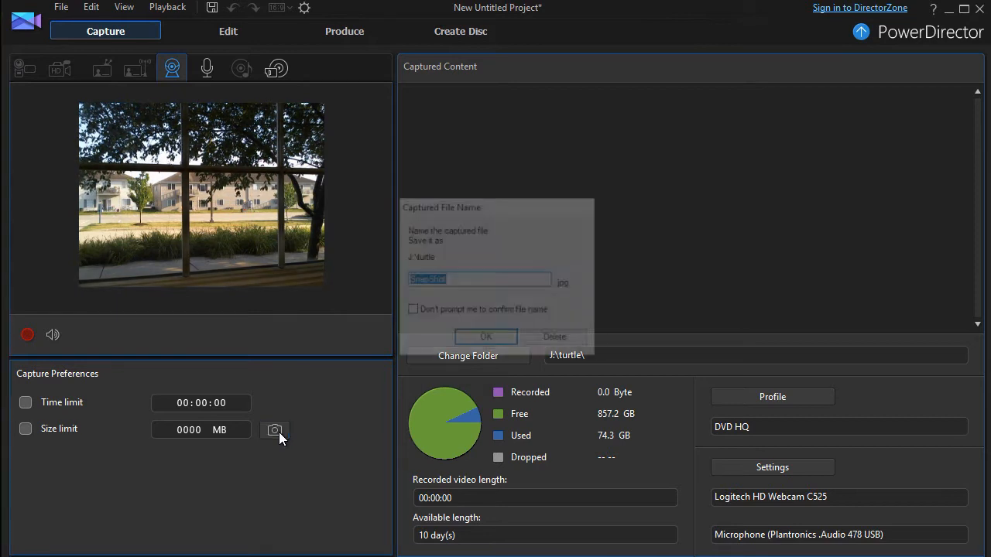
click(275, 430)
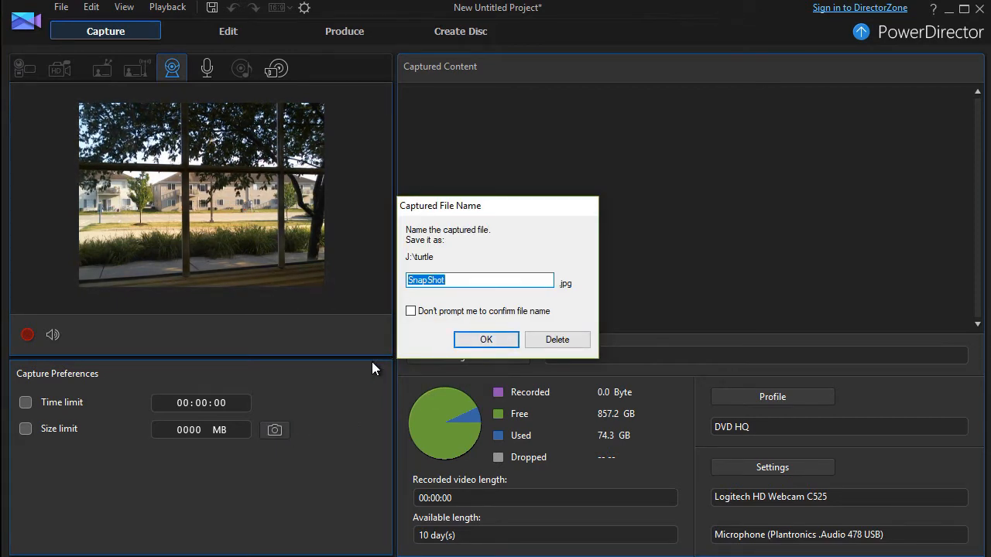
text(win)
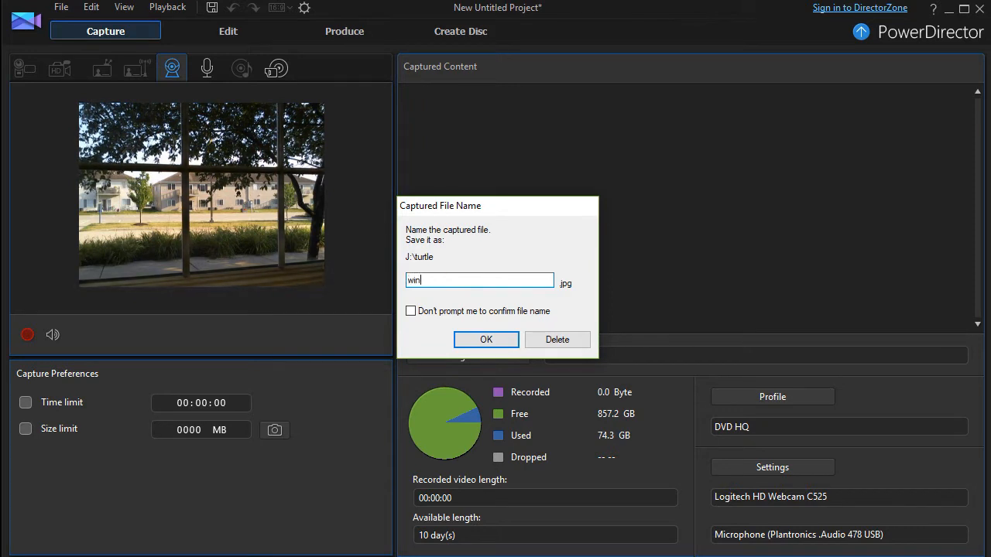
text(dow)
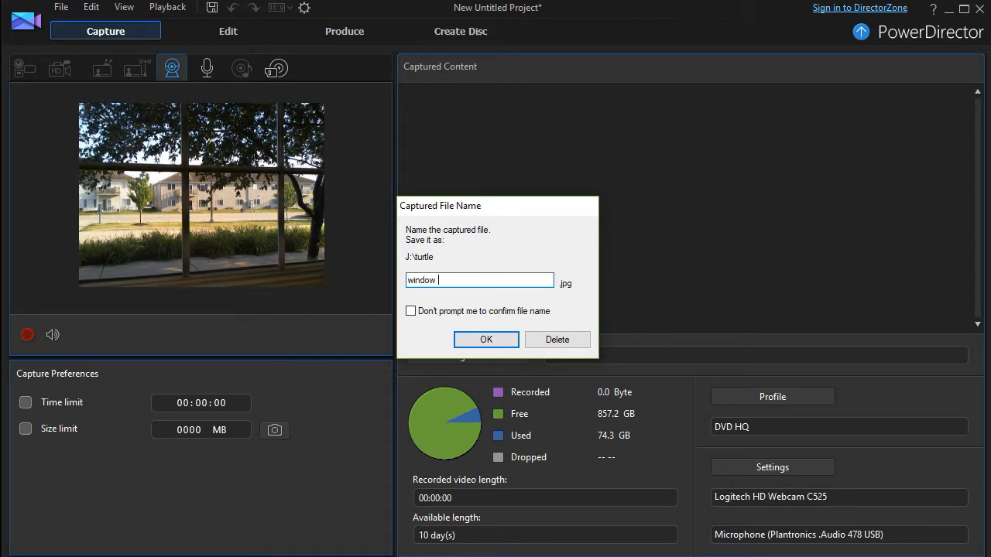
text(5)
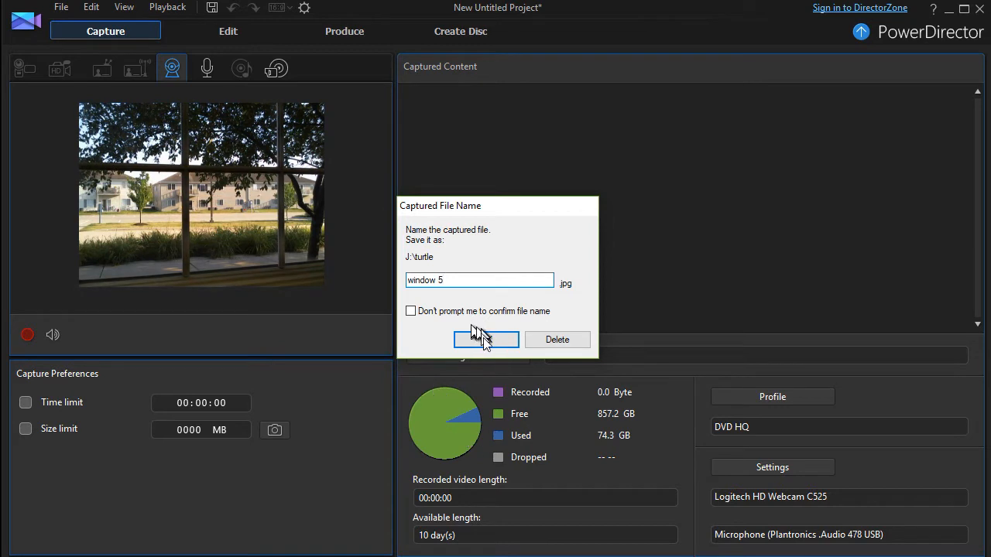
click(486, 339)
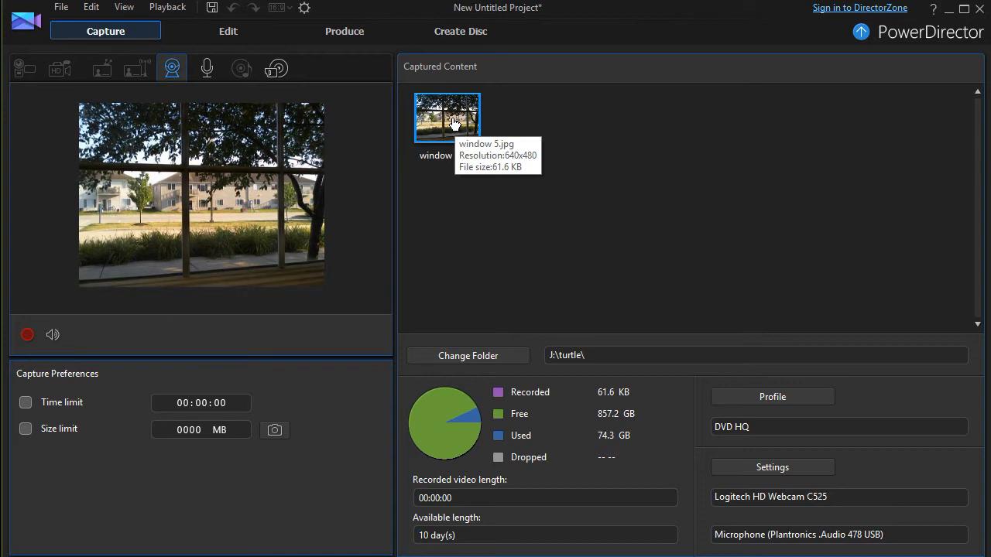
mouse_move(133, 502)
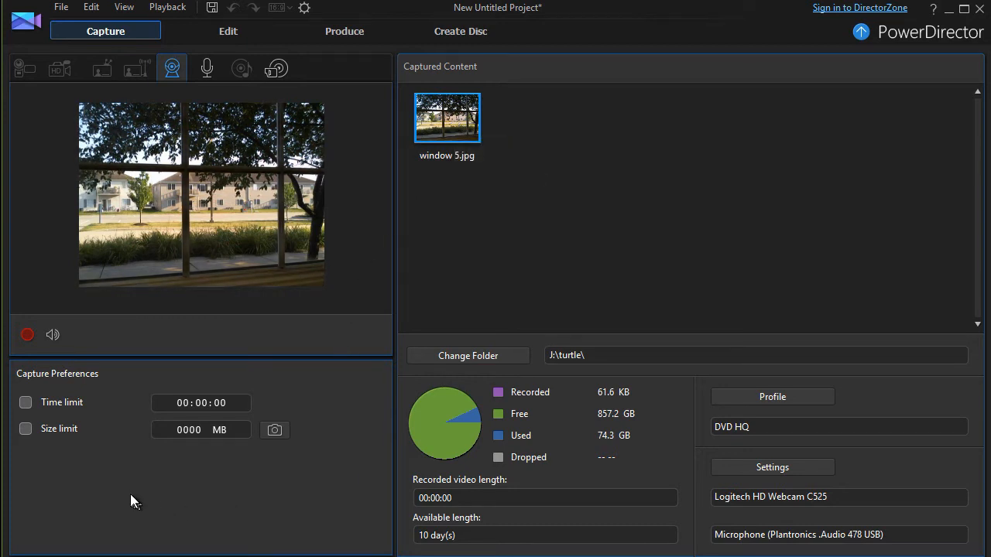
mouse_move(116, 384)
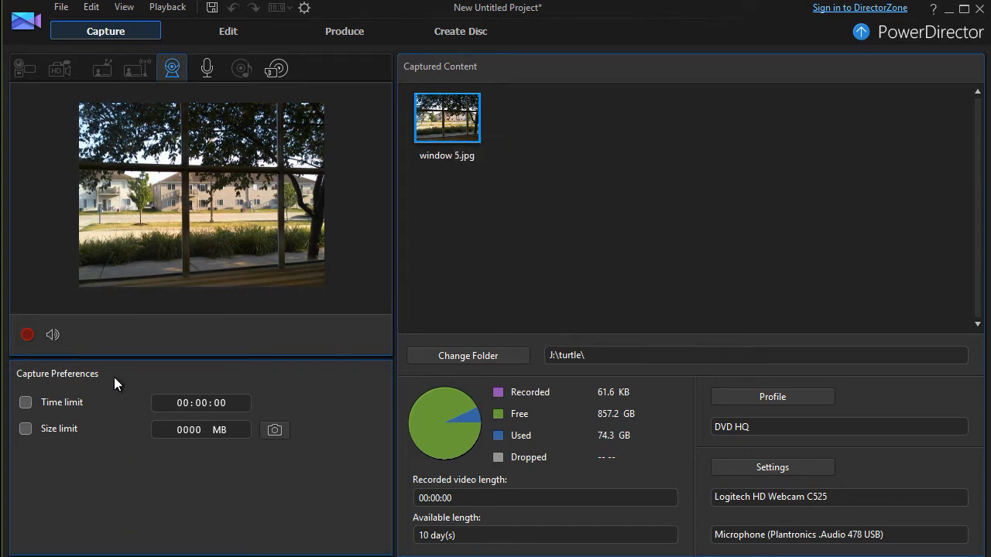
mouse_move(111, 410)
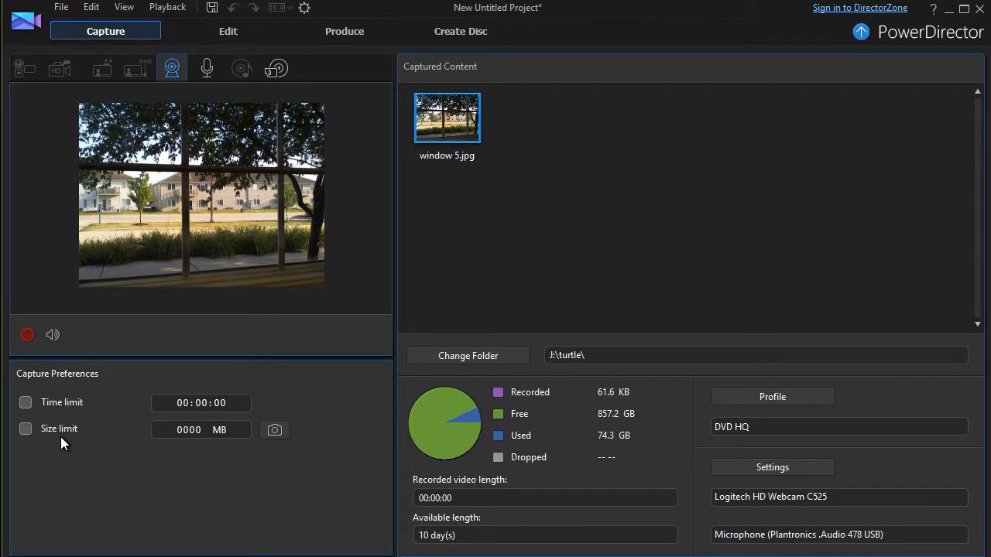
click(25, 428)
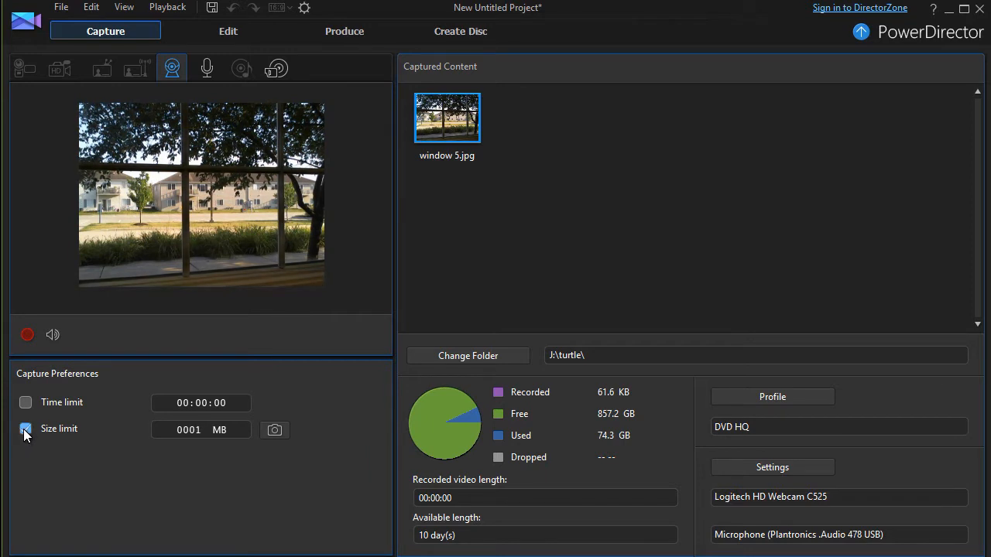
click(25, 428)
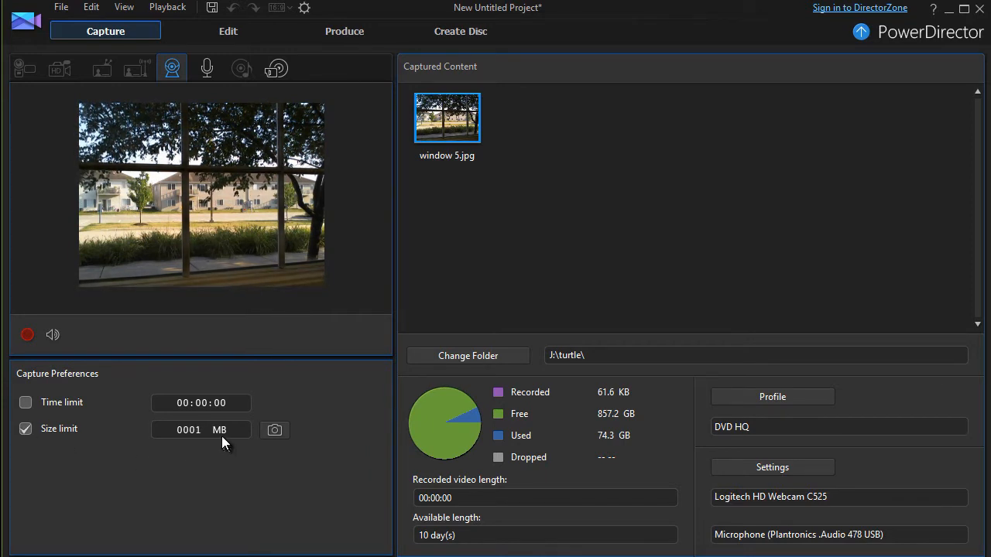
click(24, 427)
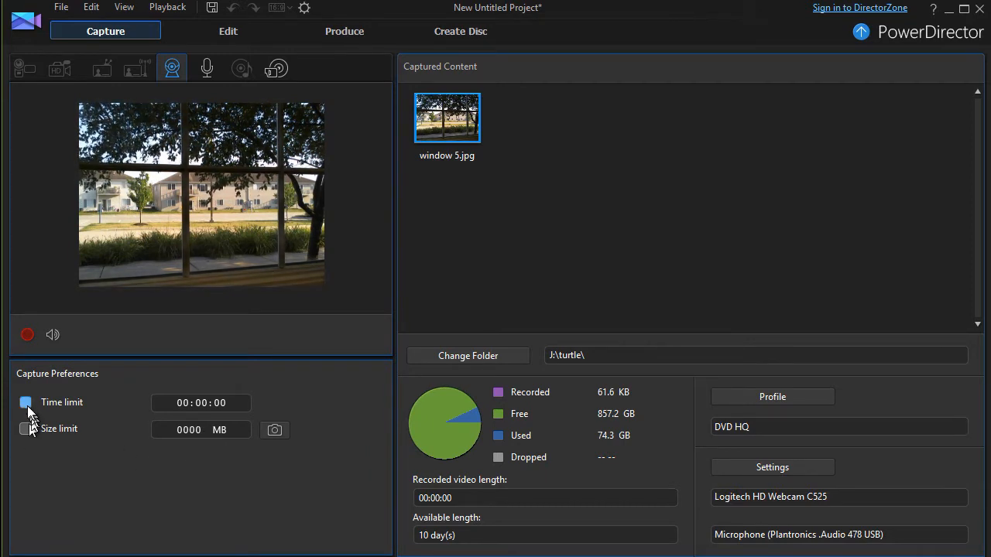
click(25, 402)
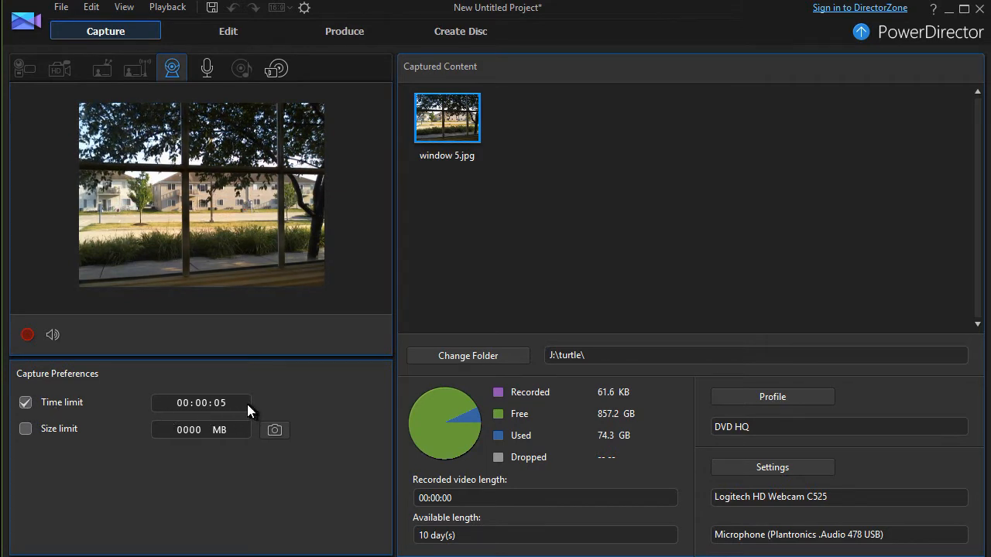
mouse_move(275, 406)
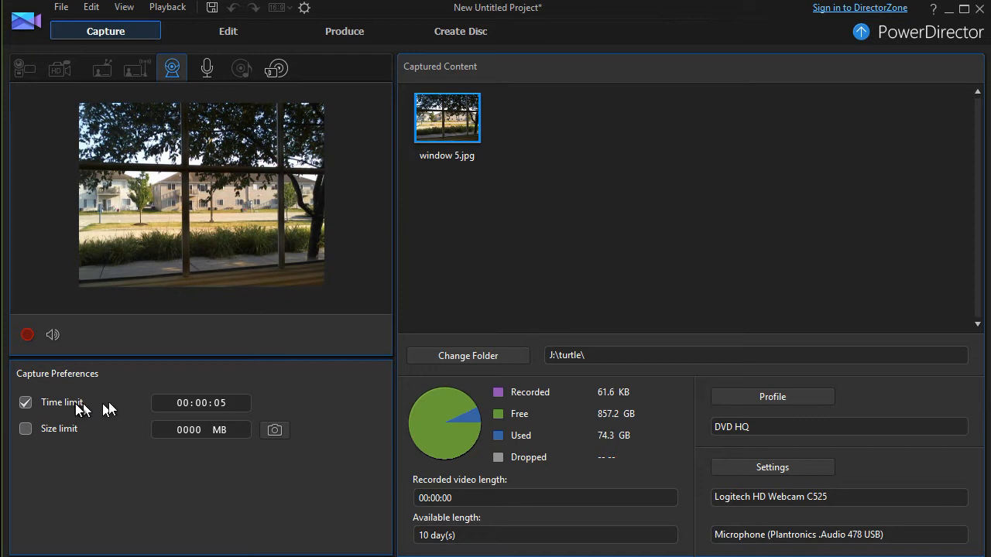
mouse_move(201, 403)
text(45)
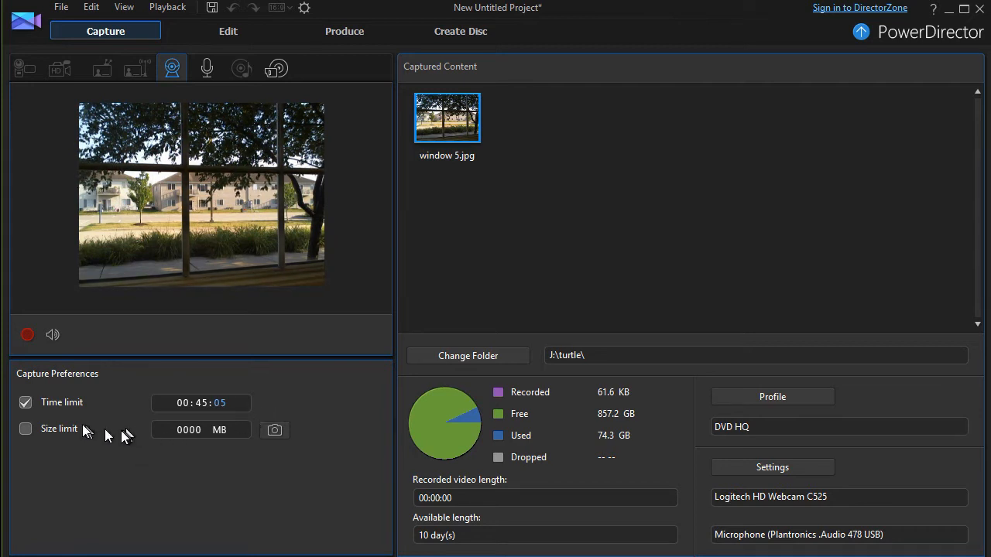
mouse_move(108, 395)
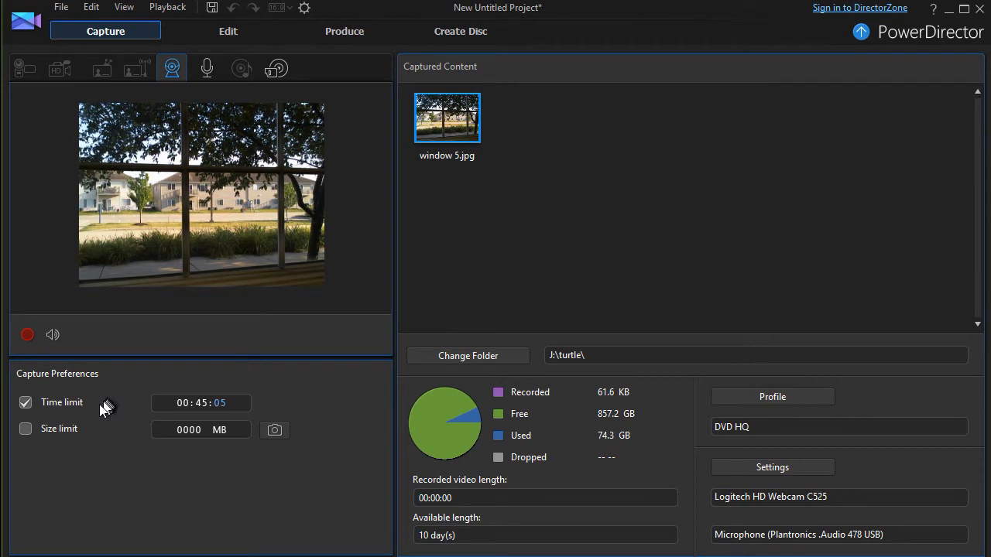
click(24, 403)
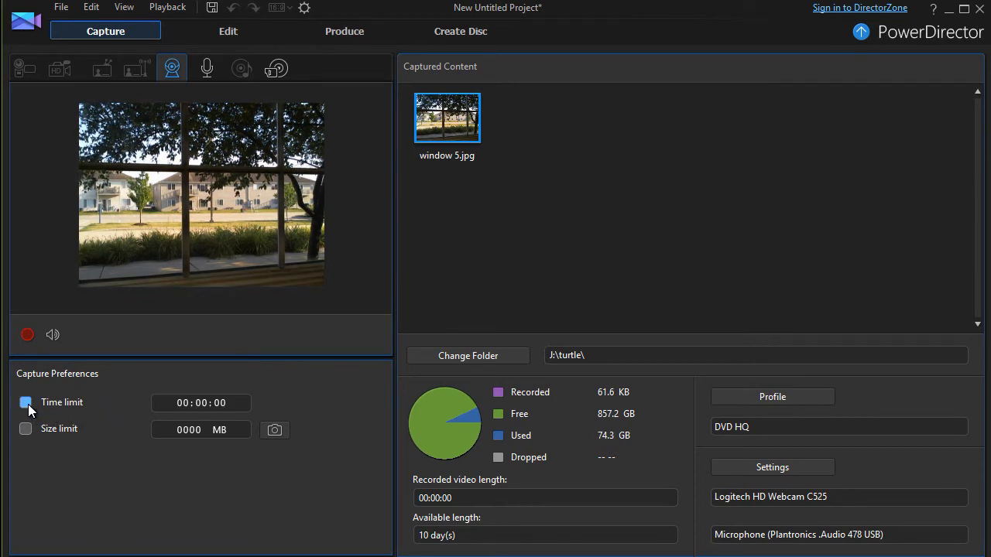
Record about 39 seconds of webcam video of the window view, then stop capture
click(25, 402)
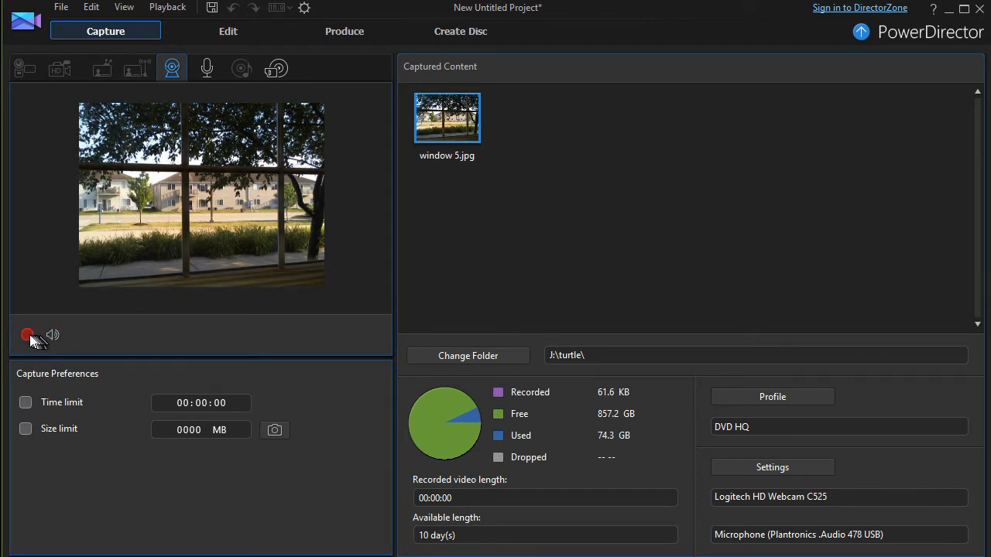
click(28, 334)
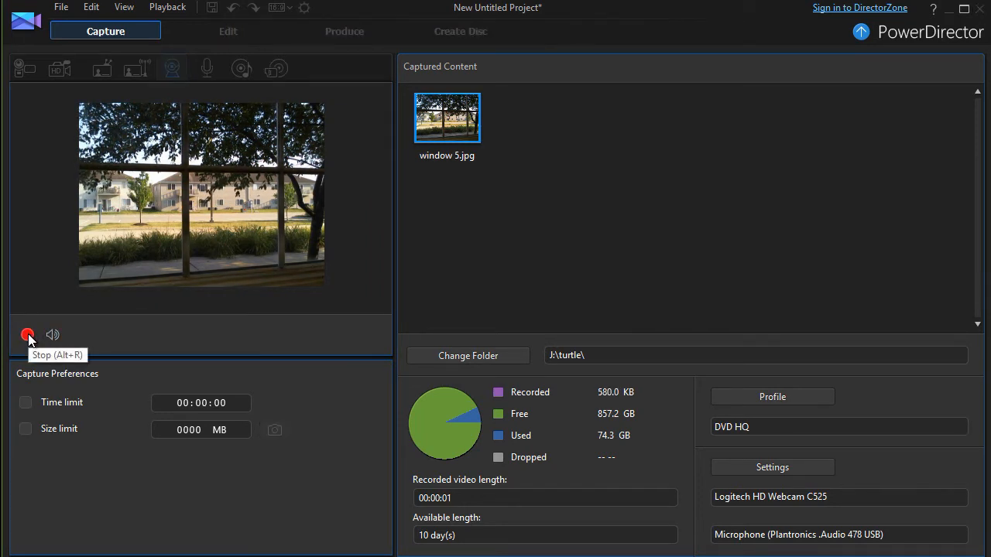
mouse_move(241, 347)
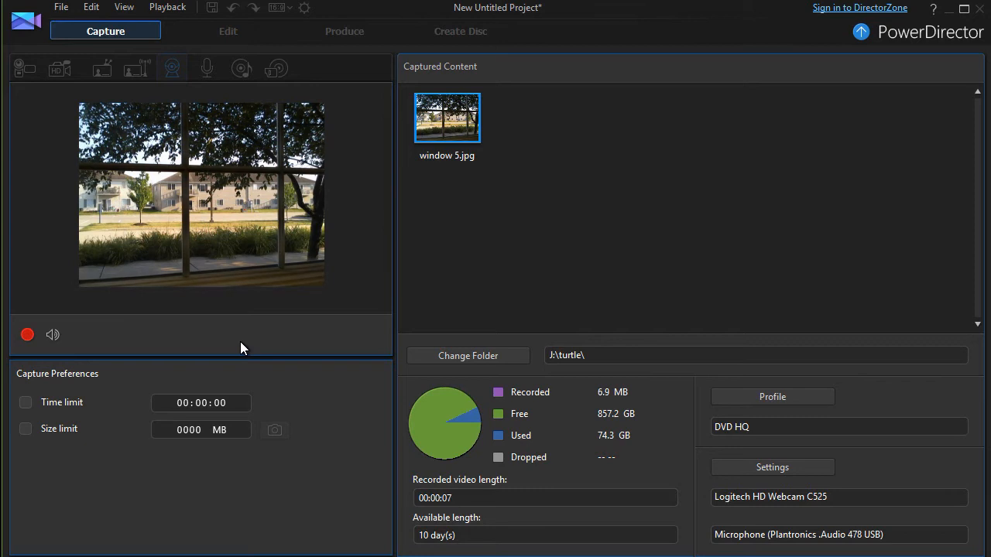
mouse_move(653, 415)
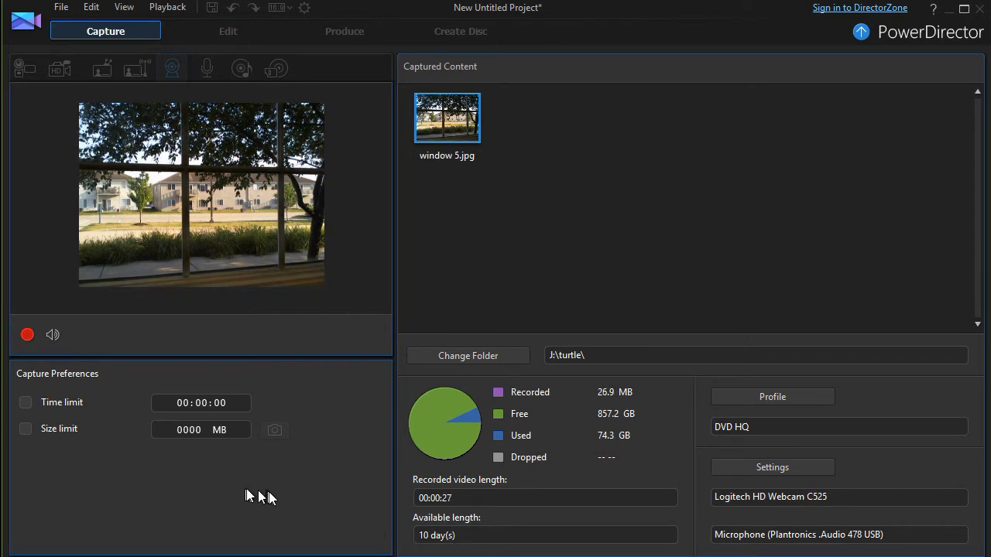
mouse_move(333, 424)
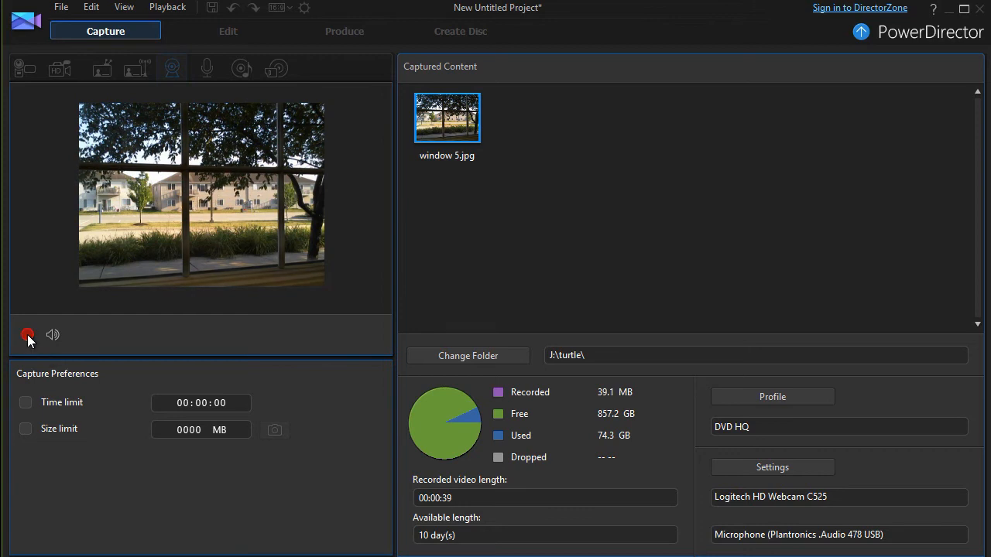
click(28, 335)
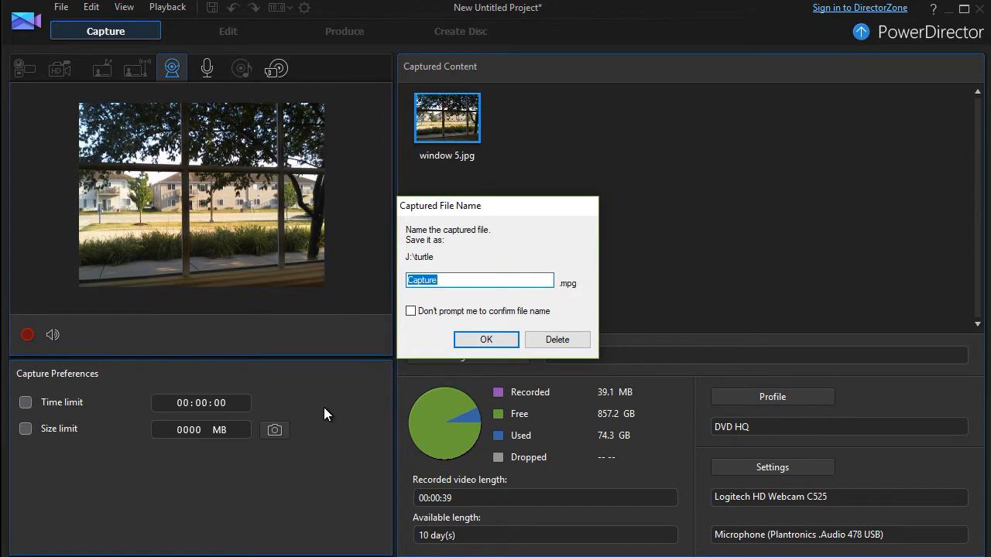
Name the captured recording 'View out the window' so it appears beside window 5.jpg
text(View)
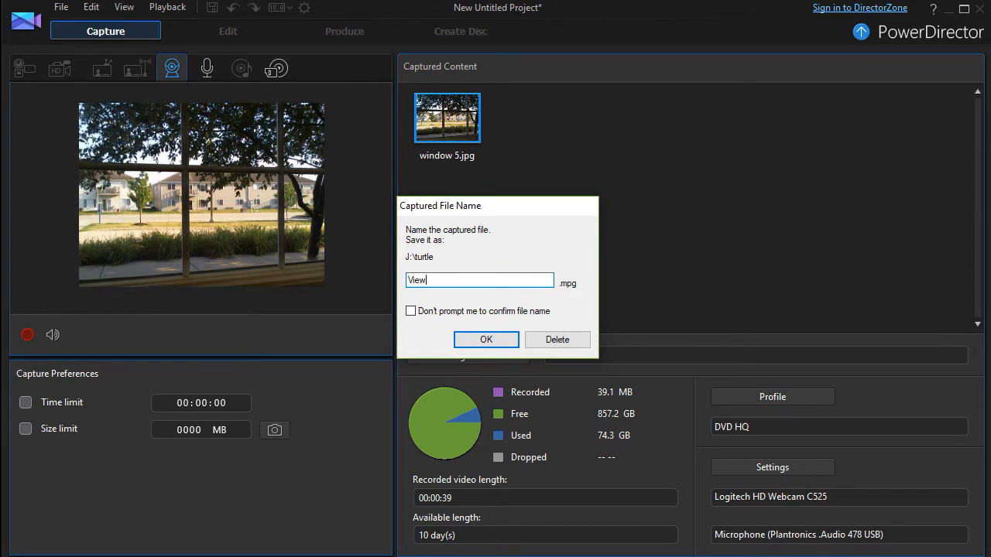
text(out the wind)
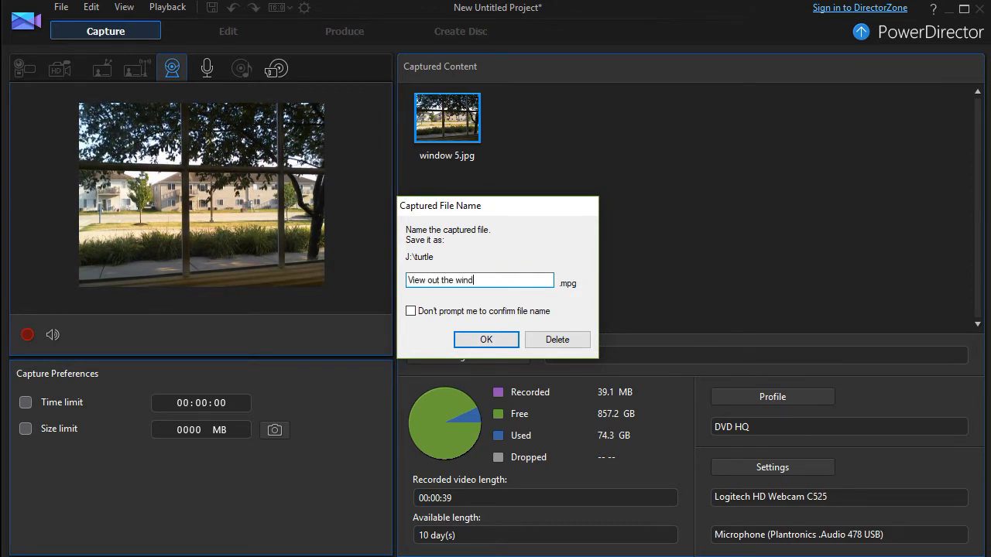
text(ow)
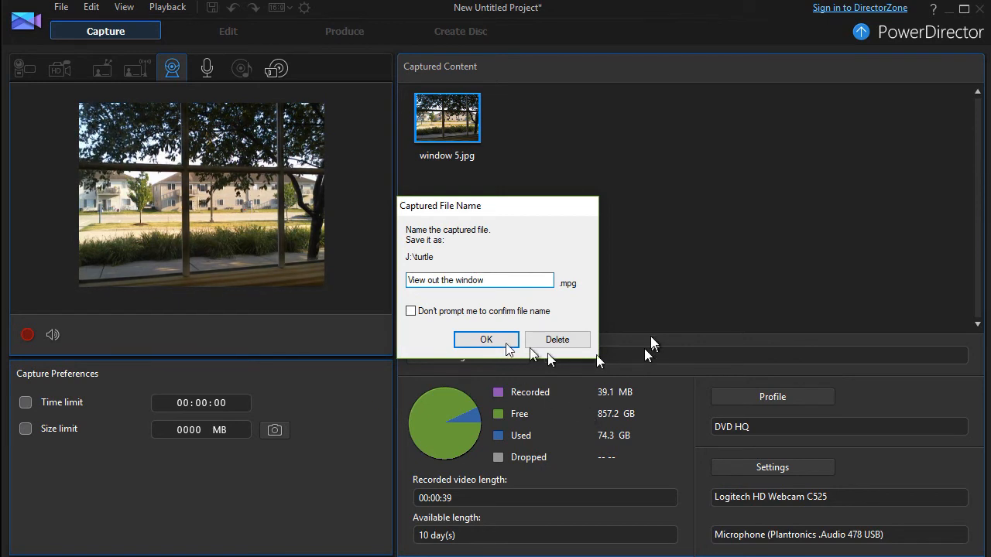
click(486, 339)
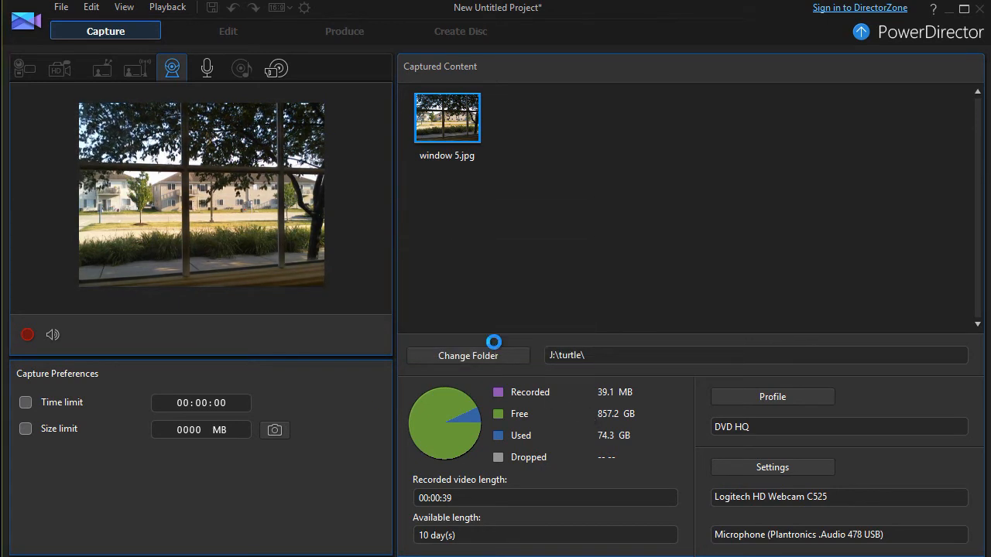
click(274, 430)
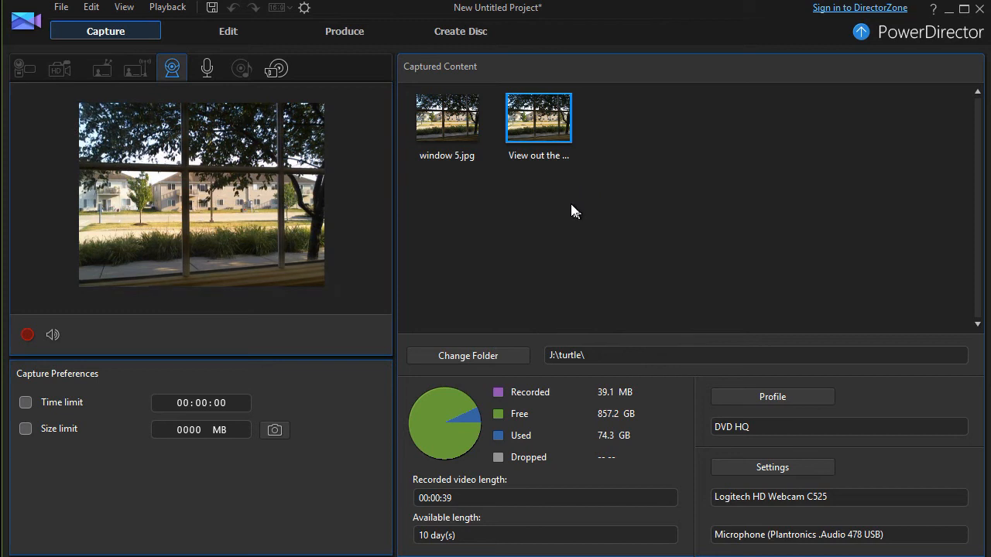
mouse_move(542, 124)
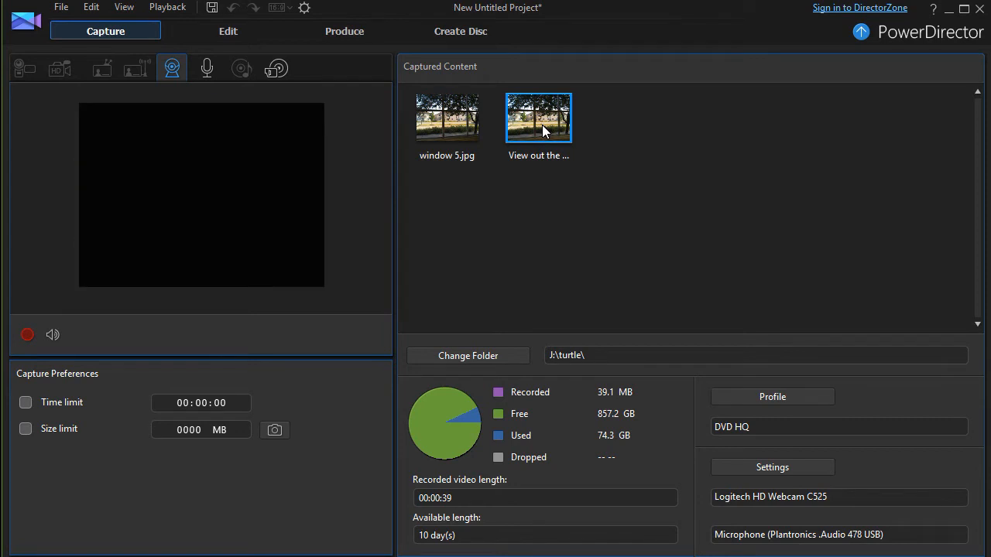
double_click(539, 118)
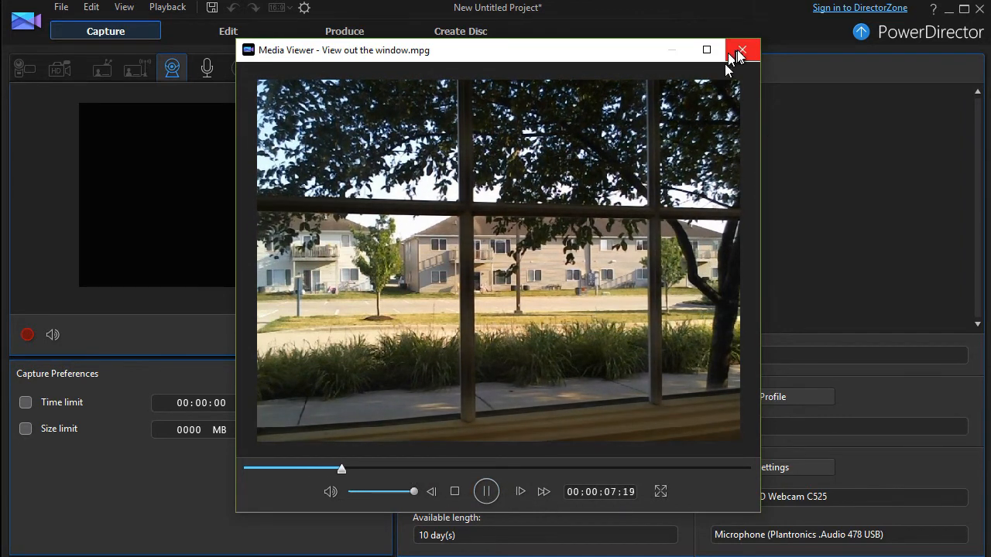
click(741, 50)
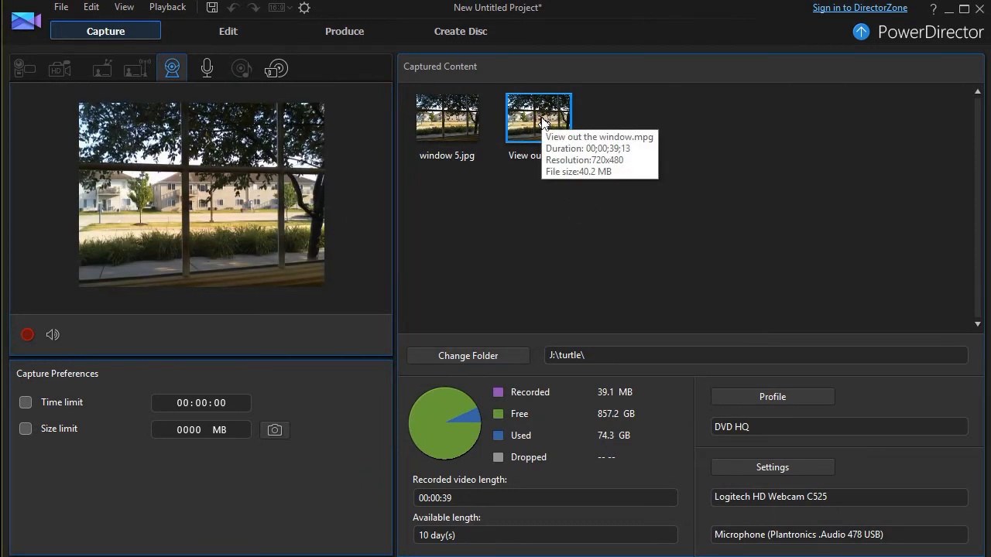
Send the captured recording to the Edit workspace via Start Editing
right_click(539, 118)
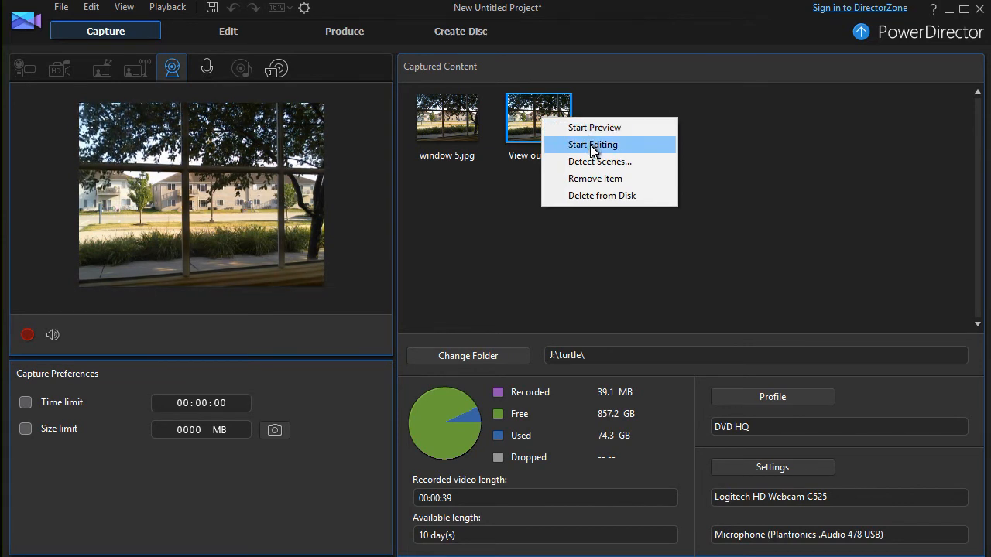
click(593, 146)
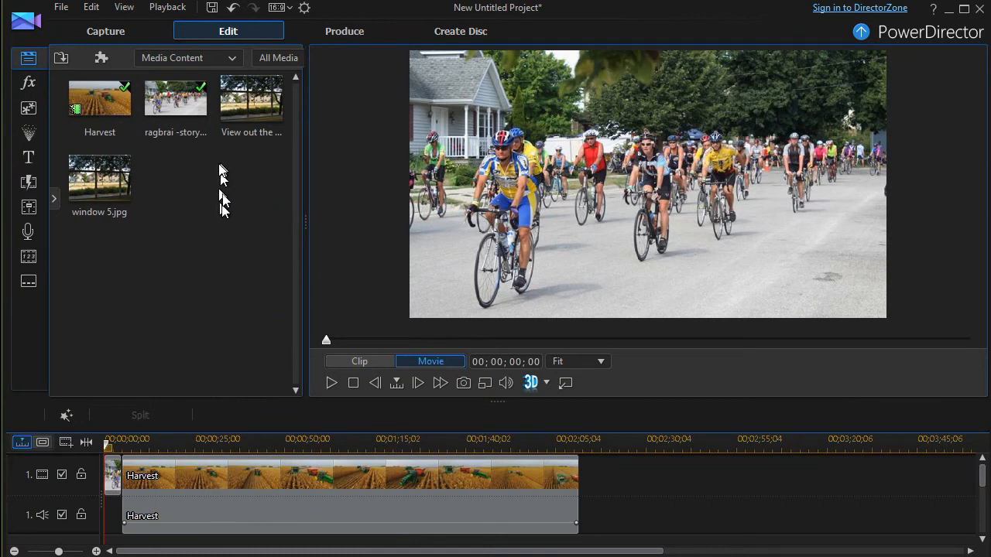
mouse_move(204, 164)
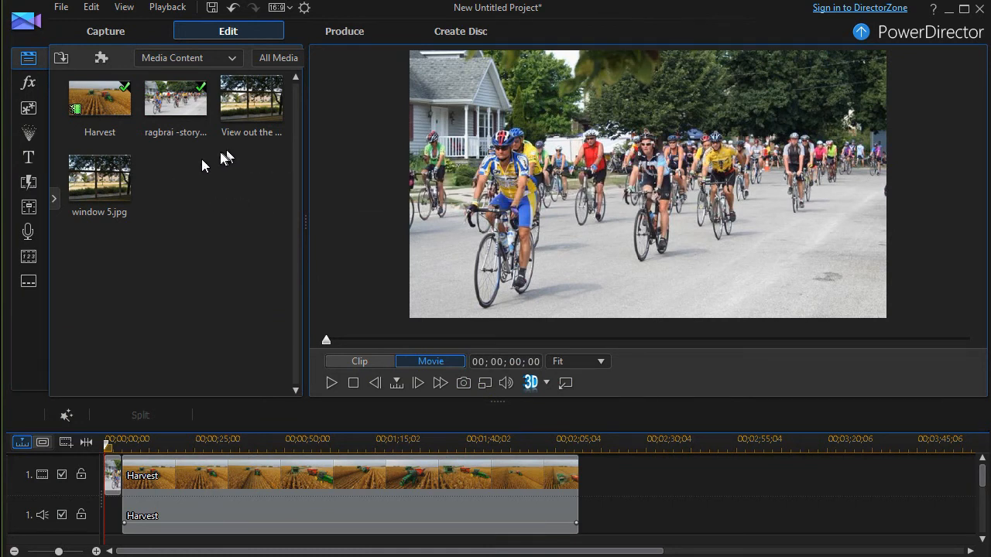
mouse_move(100, 178)
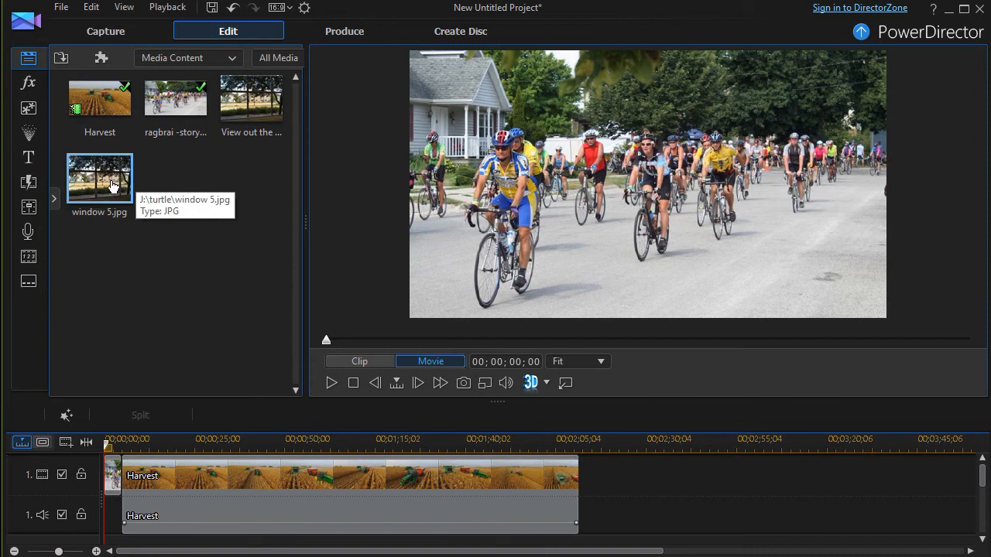
mouse_move(87, 185)
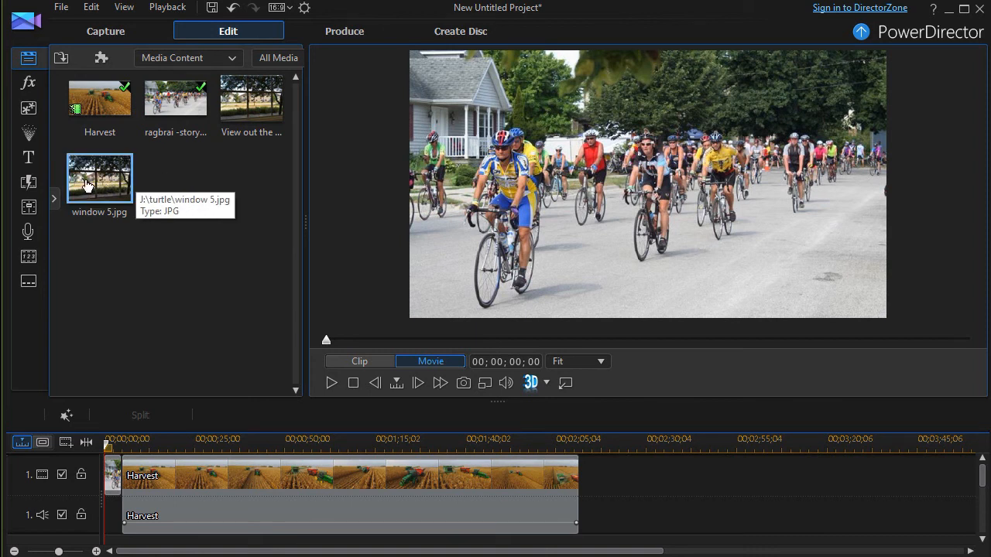
mouse_move(99, 184)
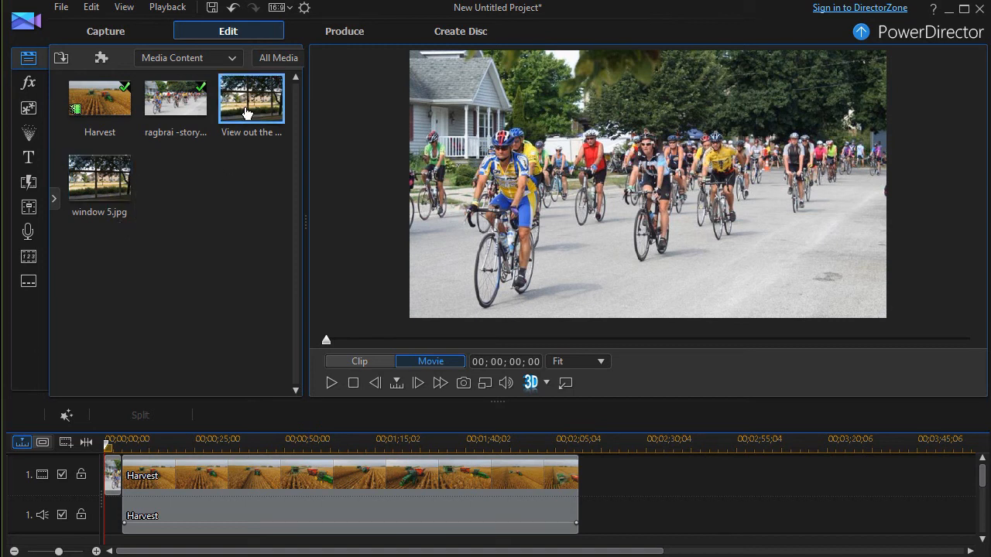
mouse_move(249, 100)
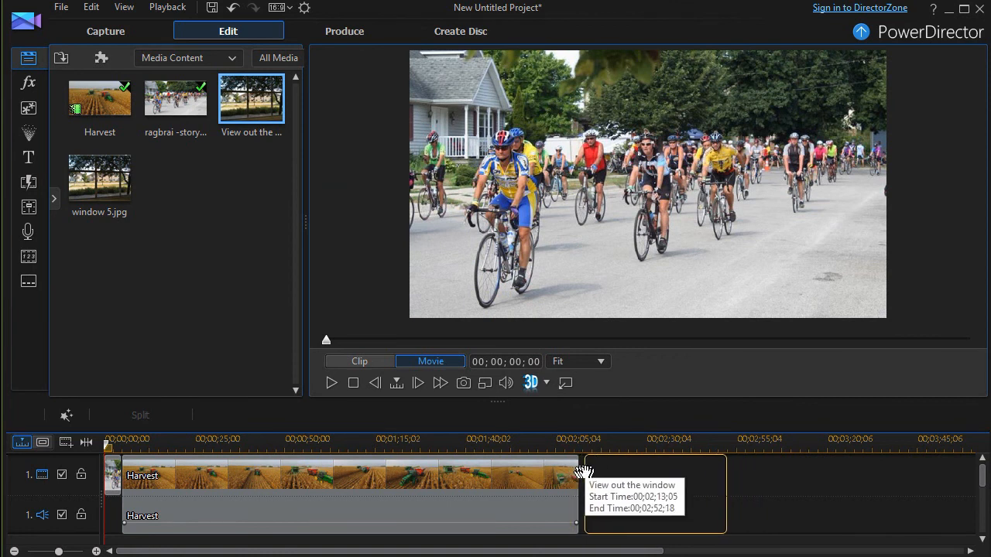
Place 'View out the window' on the timeline after Harvest and play it back, then pause
click(650, 475)
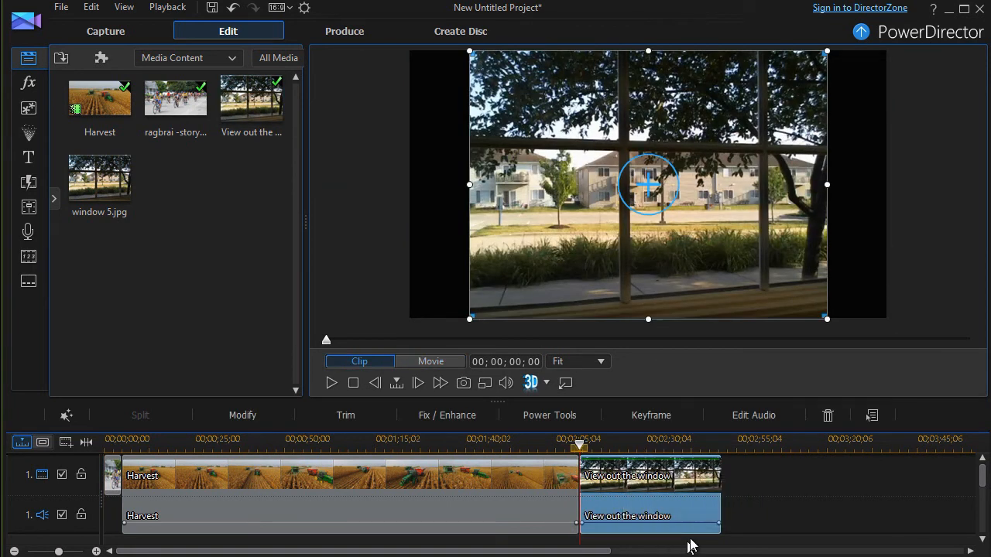
mouse_move(839, 437)
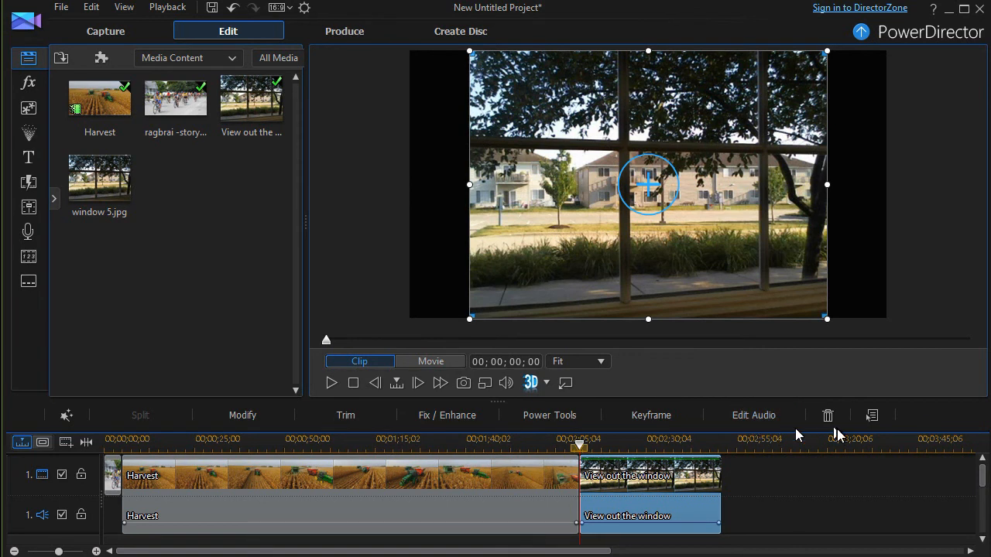
mouse_move(683, 449)
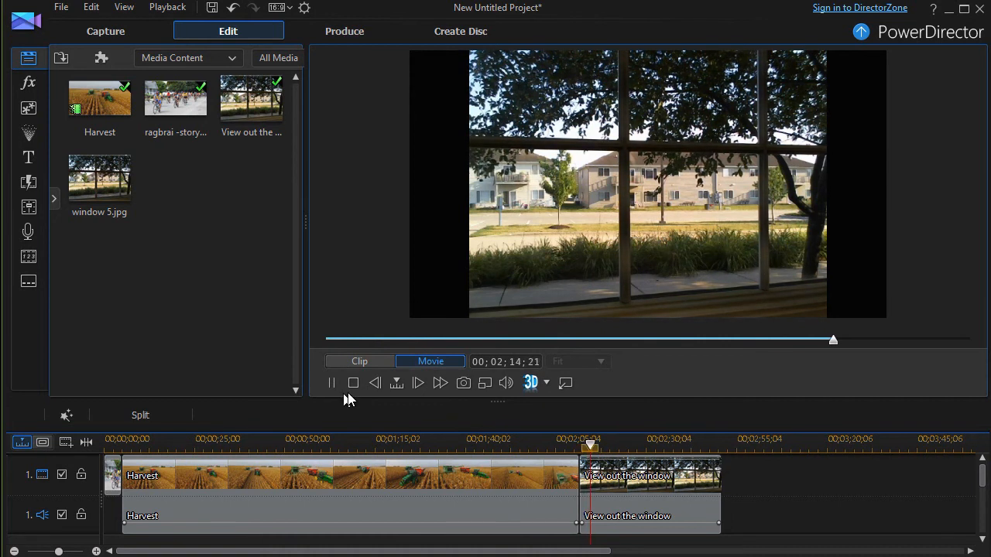
click(332, 383)
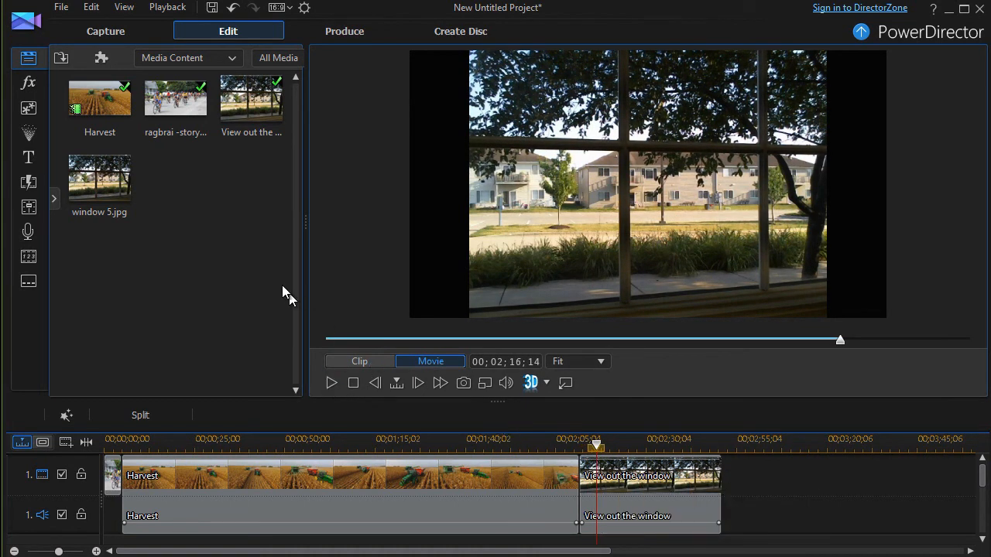
mouse_move(189, 282)
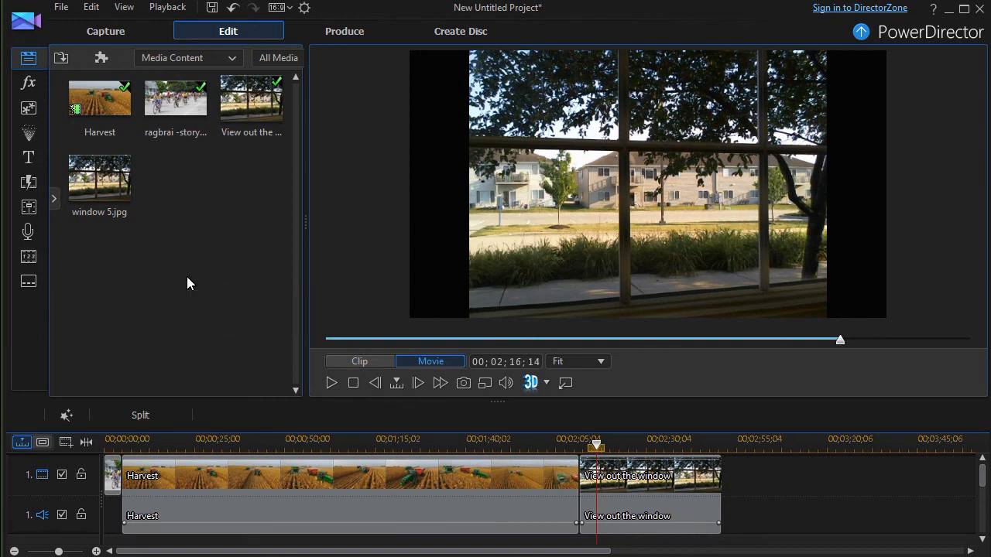
mouse_move(192, 282)
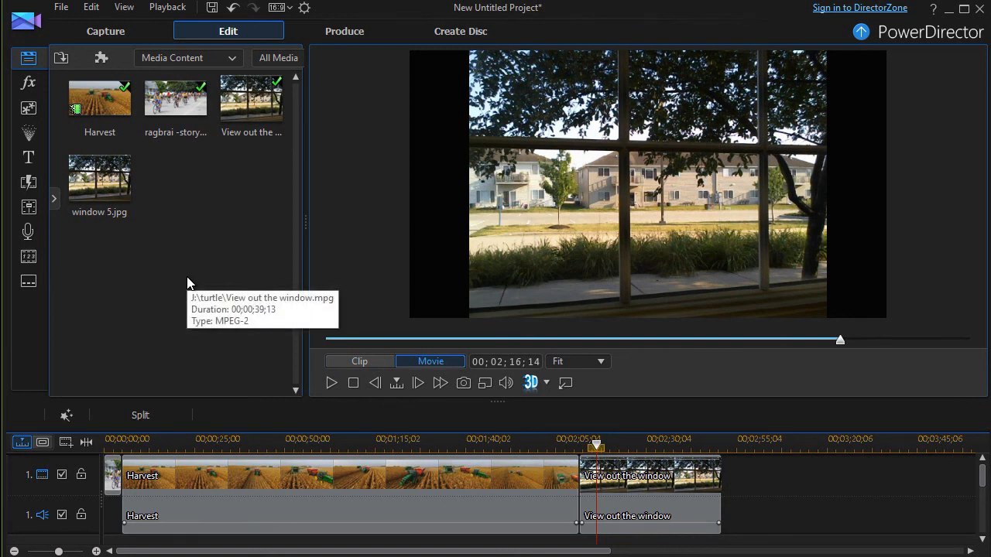
mouse_move(223, 223)
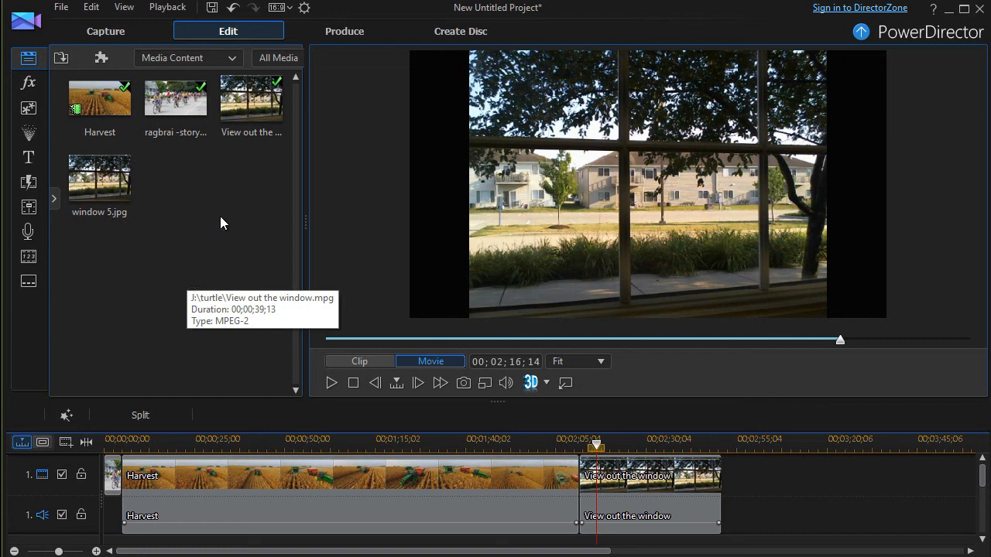
mouse_move(223, 223)
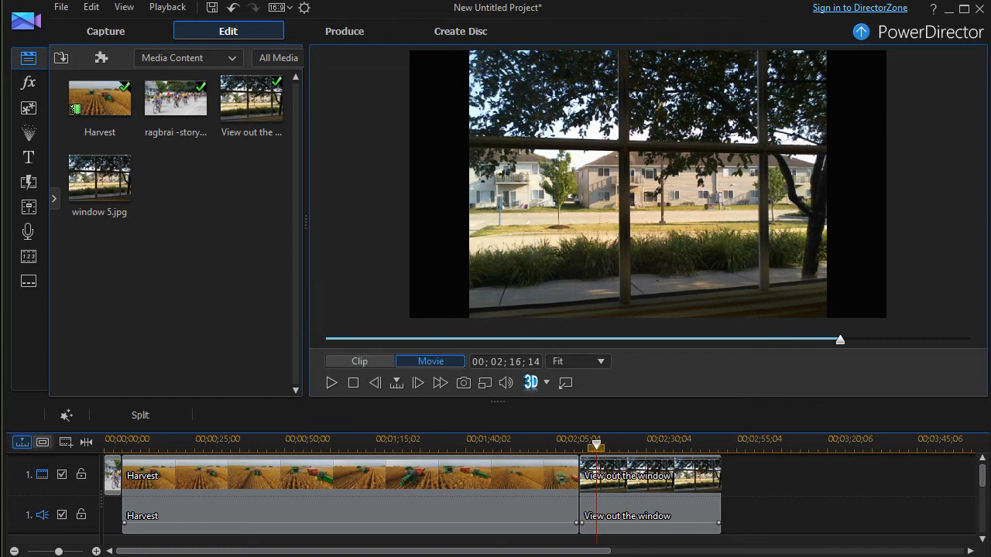